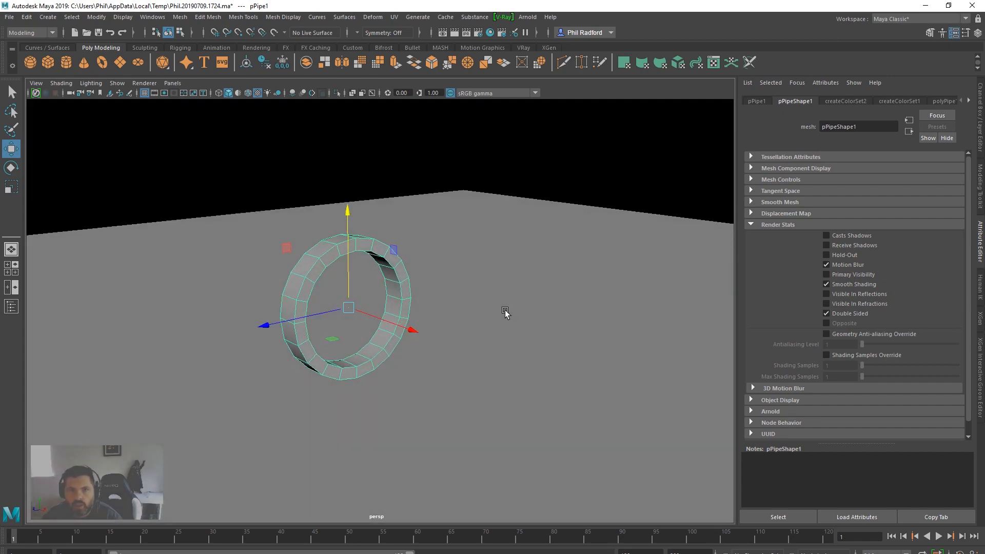
Create a Bifrost Aero smoke simulation from the pipe ring via the FX Bifrost Fluids menu
{"action": "left_click", "coordinate": [30, 32]}
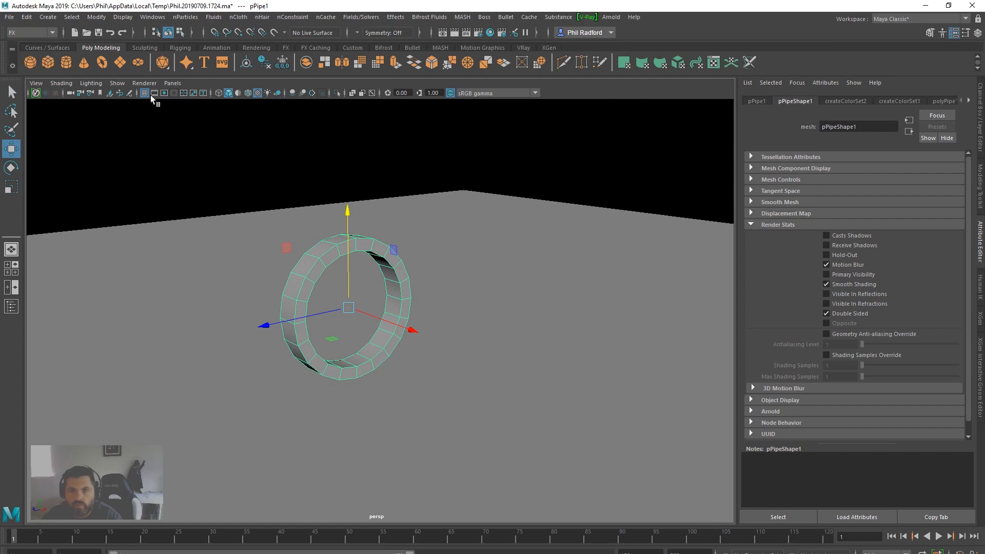
{"action": "left_click", "coordinate": [429, 18]}
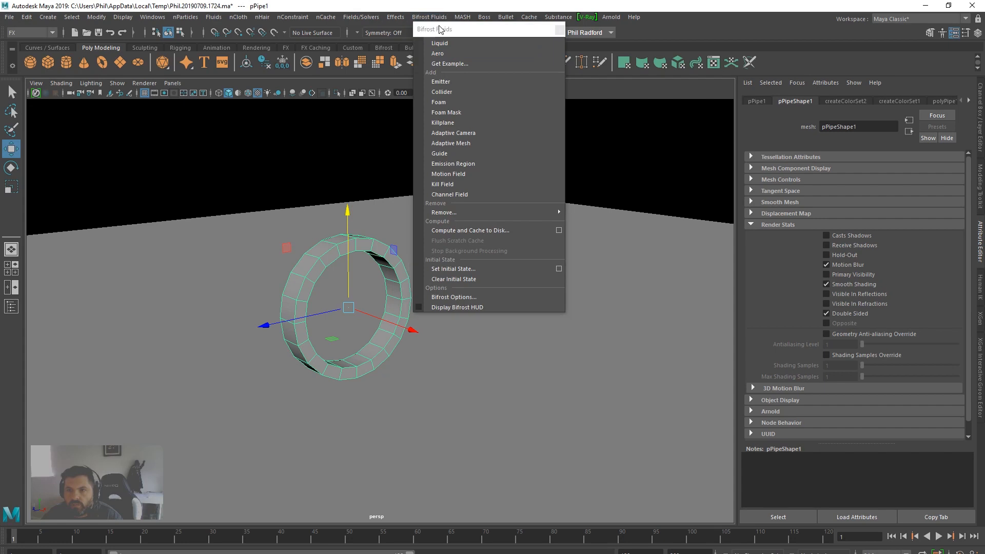
{"action": "mouse_move", "coordinate": [437, 53]}
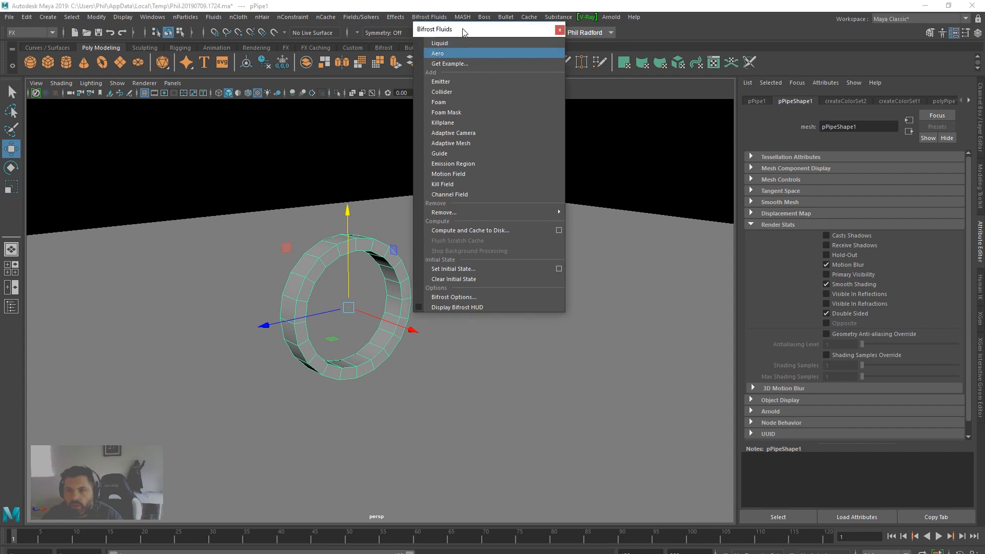
{"action": "left_click", "coordinate": [438, 52]}
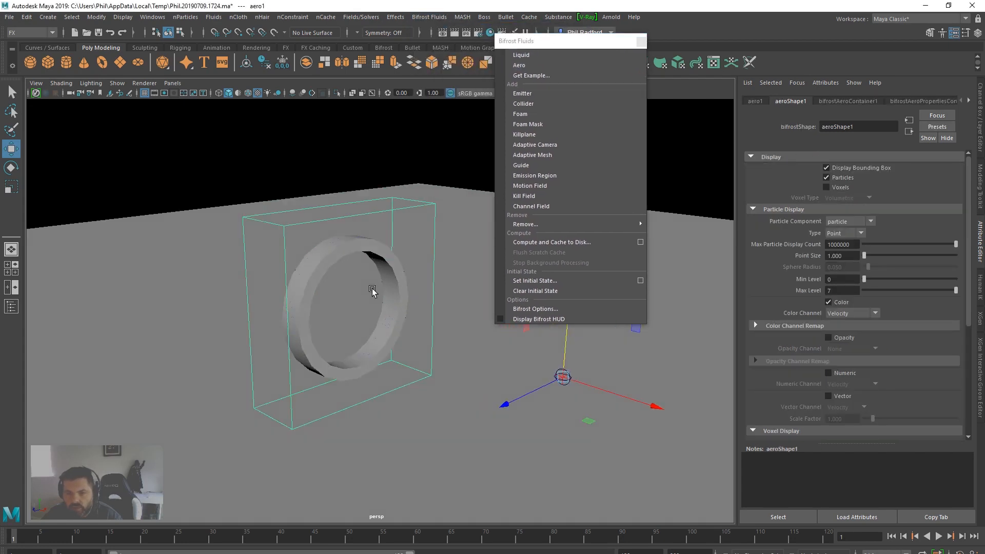
Step the timeline forward so the Aero voxel display can be checked
{"action": "left_click", "coordinate": [950, 535]}
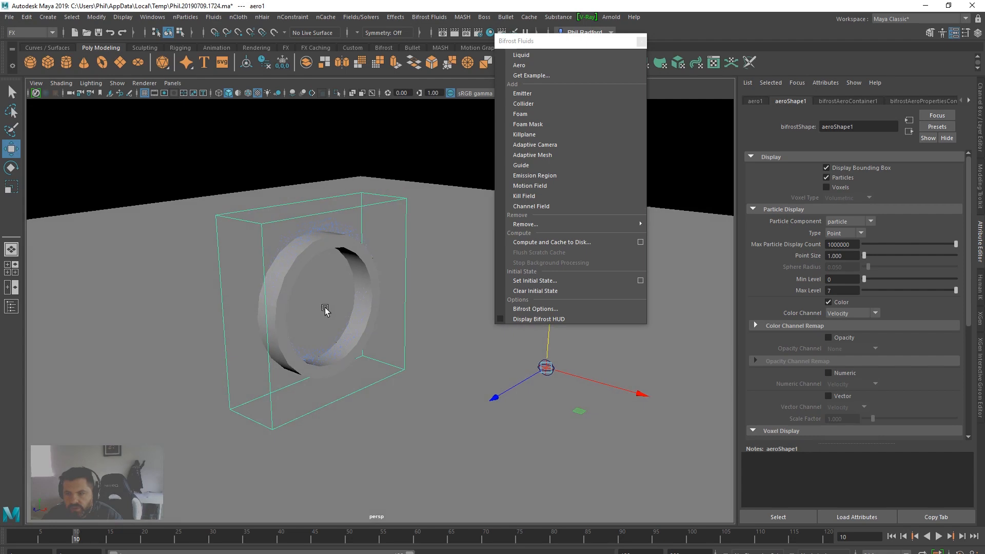
{"action": "mouse_move", "coordinate": [919, 239]}
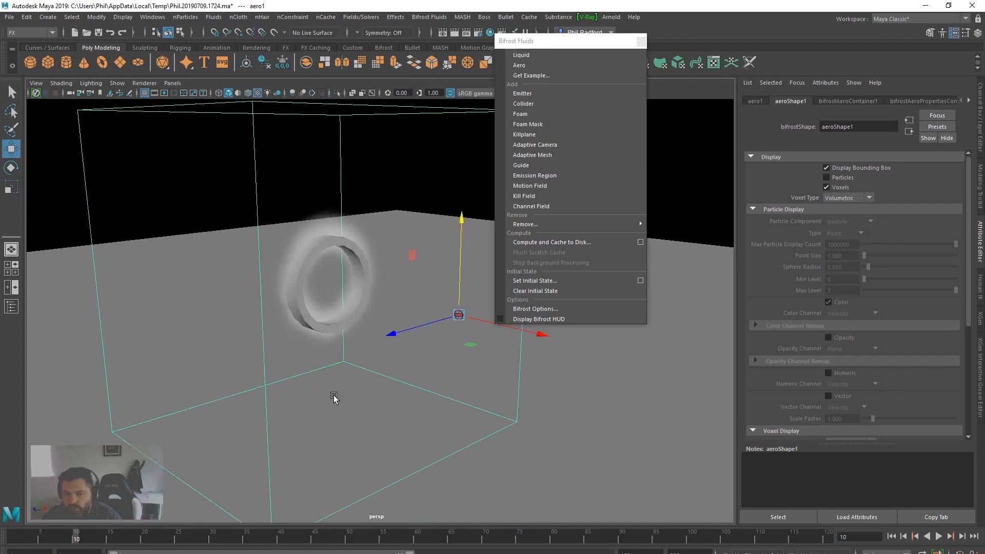
{"action": "mouse_move", "coordinate": [579, 185]}
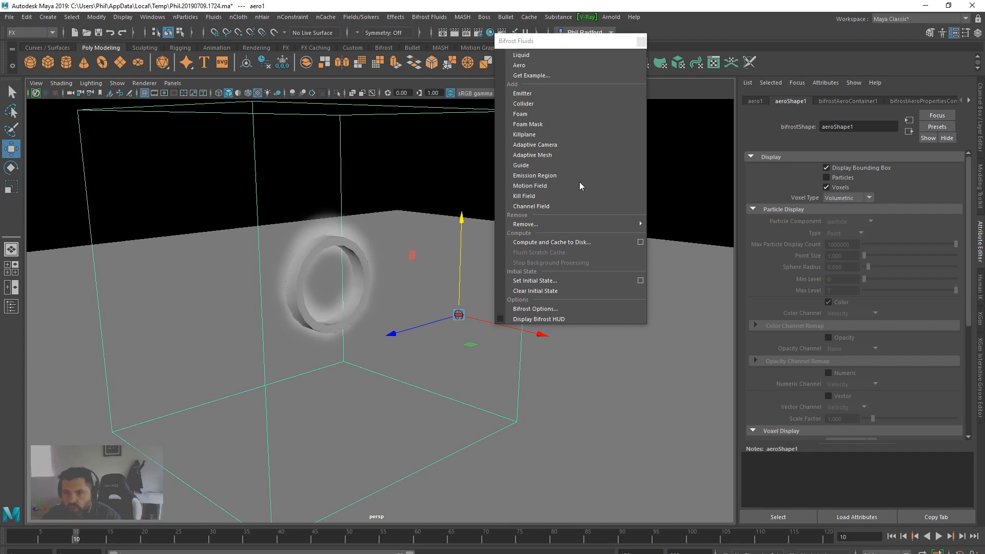
Add a Bifrost motion field with turbulence enabled and direction magnitude 25
{"action": "left_click", "coordinate": [530, 186]}
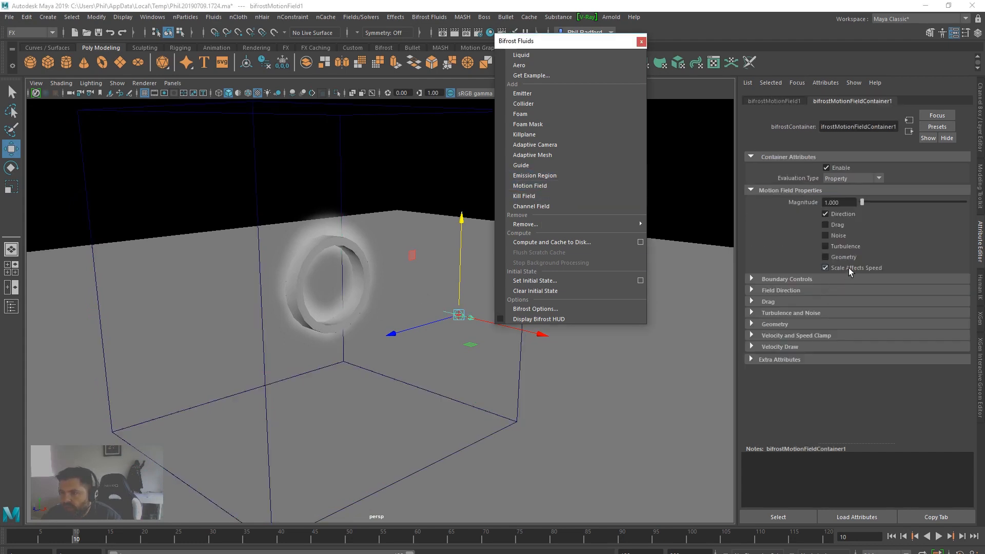
{"action": "left_click", "coordinate": [825, 246]}
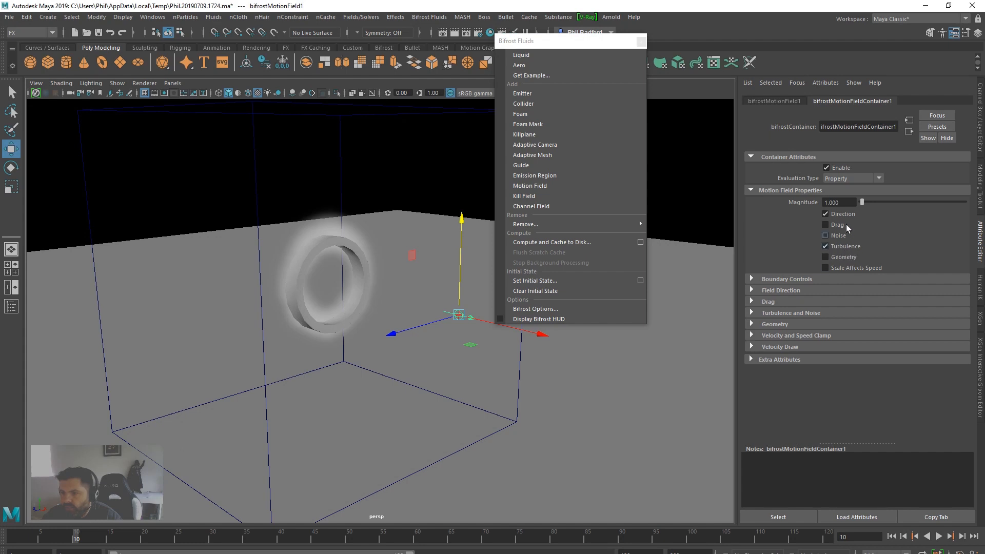
{"action": "left_click", "coordinate": [750, 290]}
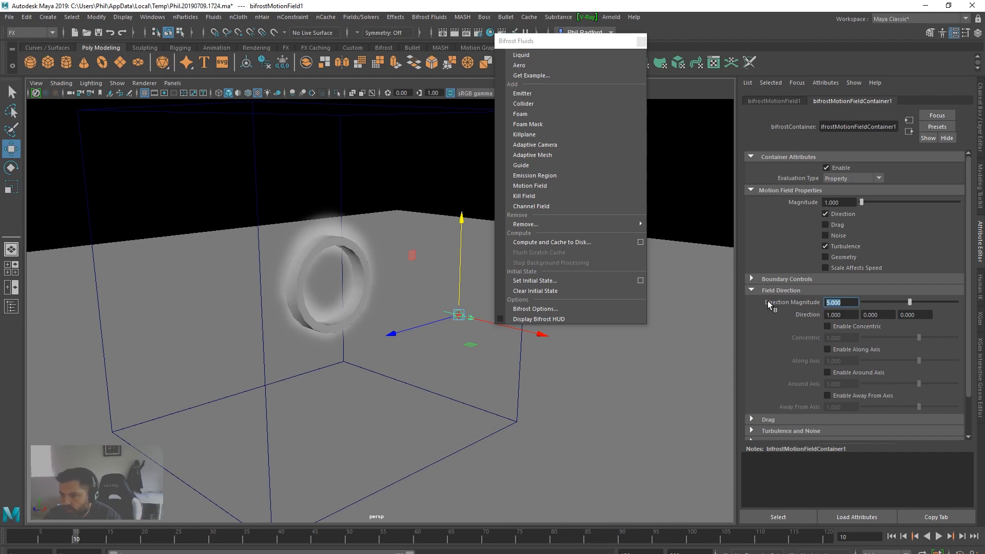
{"action": "type", "text": "25.000"}
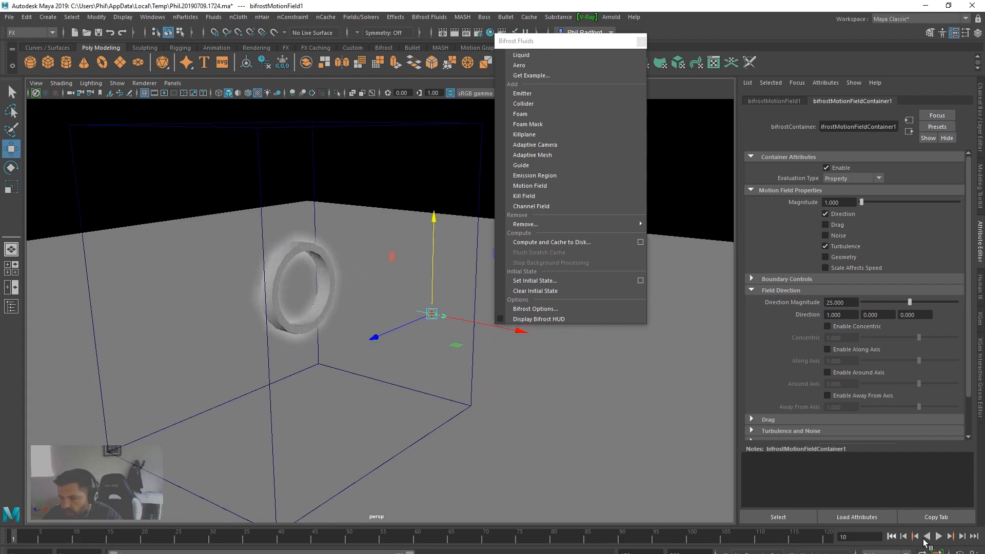
Play the simulation to watch the smoke drift sideways, then stop and rewind
{"action": "left_click", "coordinate": [938, 535]}
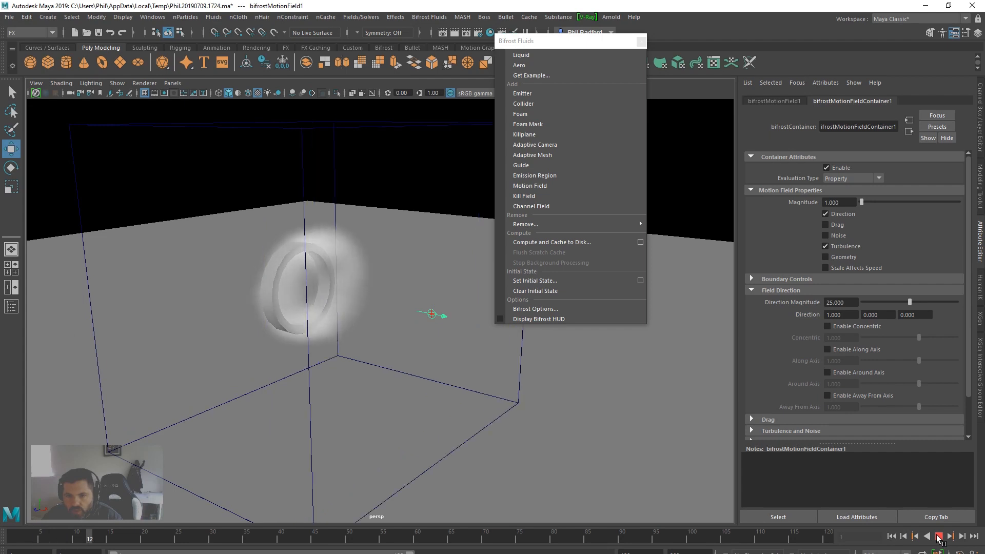
{"action": "left_click", "coordinate": [940, 536]}
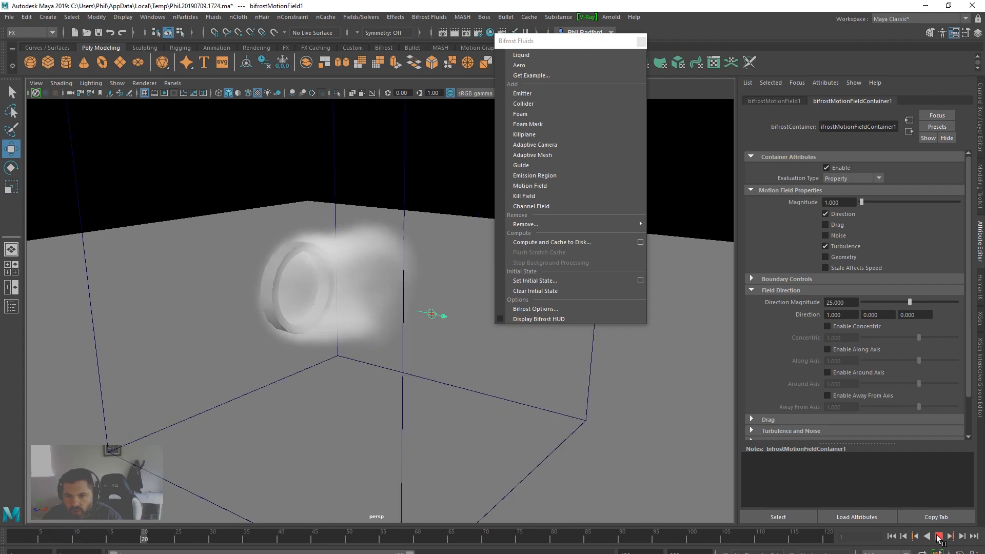
{"action": "left_click", "coordinate": [939, 536]}
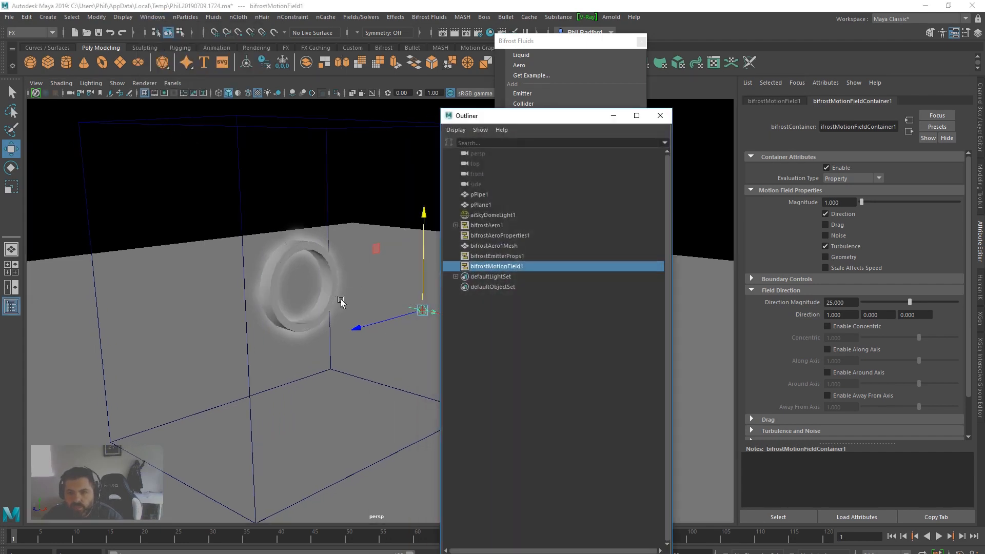
Key Continuous Emission on bifrostEmitterProps1 and switch it off at the first frame
{"action": "left_click", "coordinate": [496, 255]}
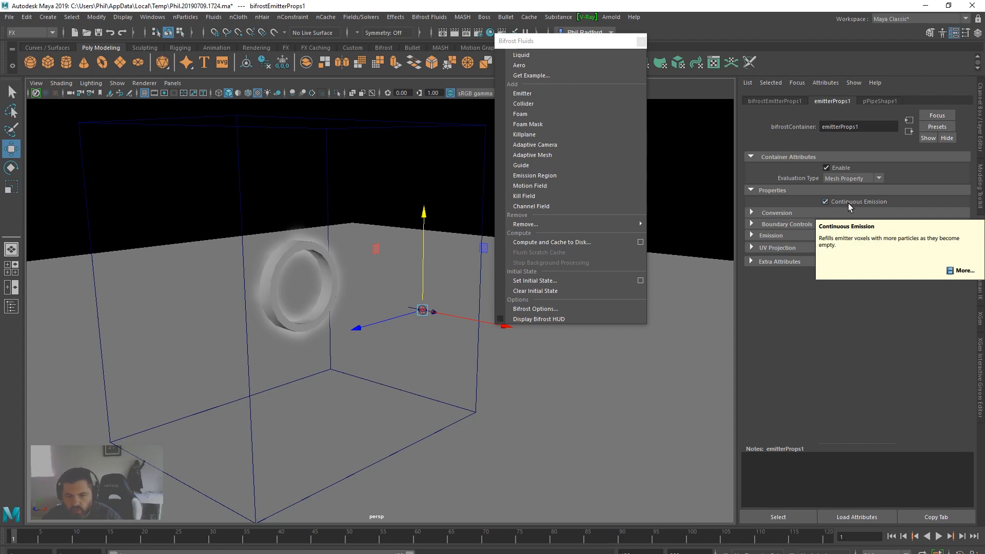
{"action": "mouse_move", "coordinate": [858, 222]}
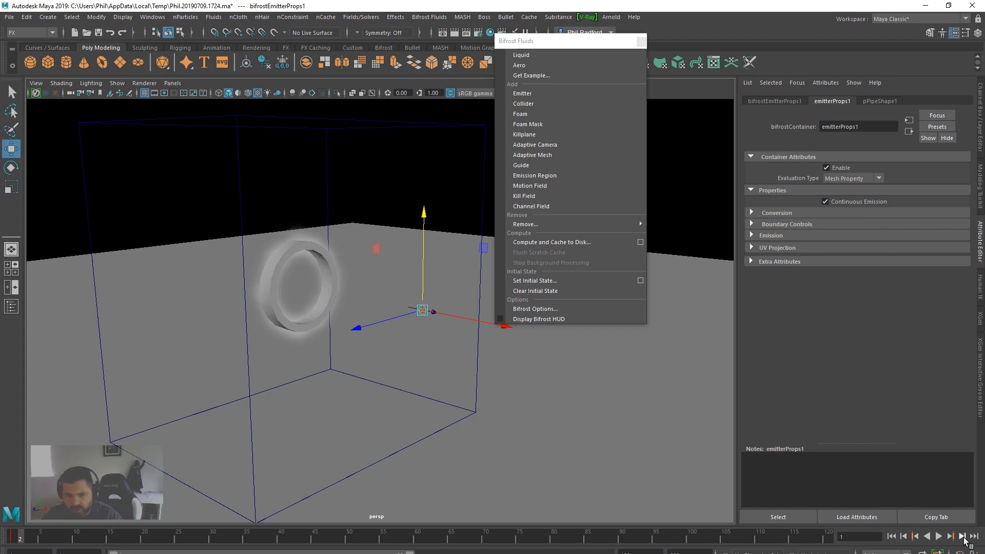
{"action": "right_click", "coordinate": [825, 201]}
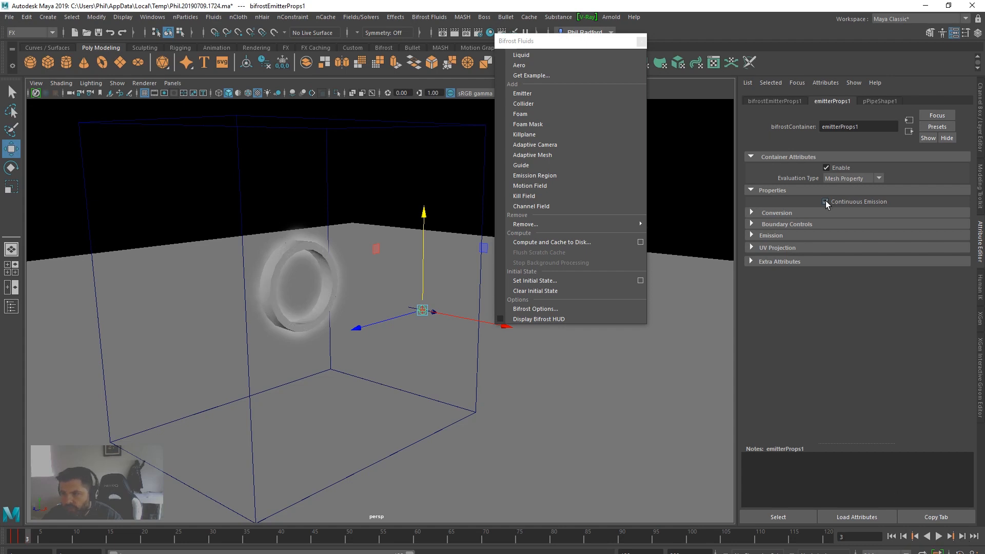
{"action": "left_click", "coordinate": [826, 203]}
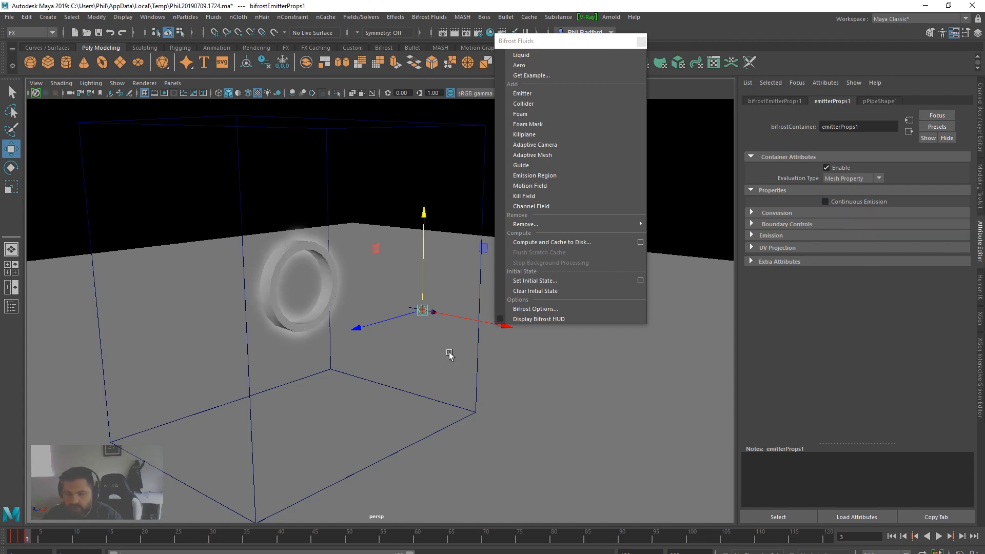
{"action": "mouse_move", "coordinate": [174, 488]}
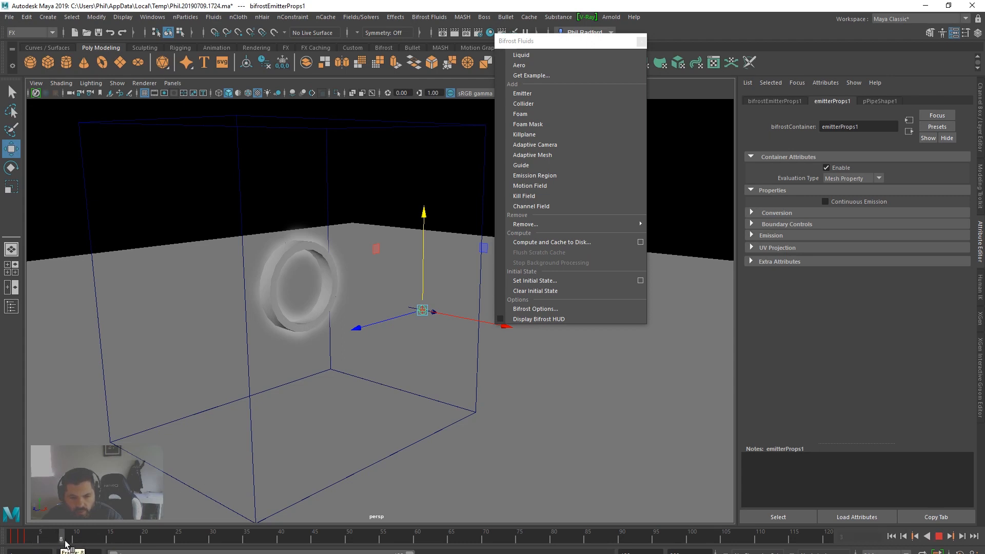
Toggle and key Continuous Emission again at frames 10 and 11 to form a puff
{"action": "left_click", "coordinate": [824, 201]}
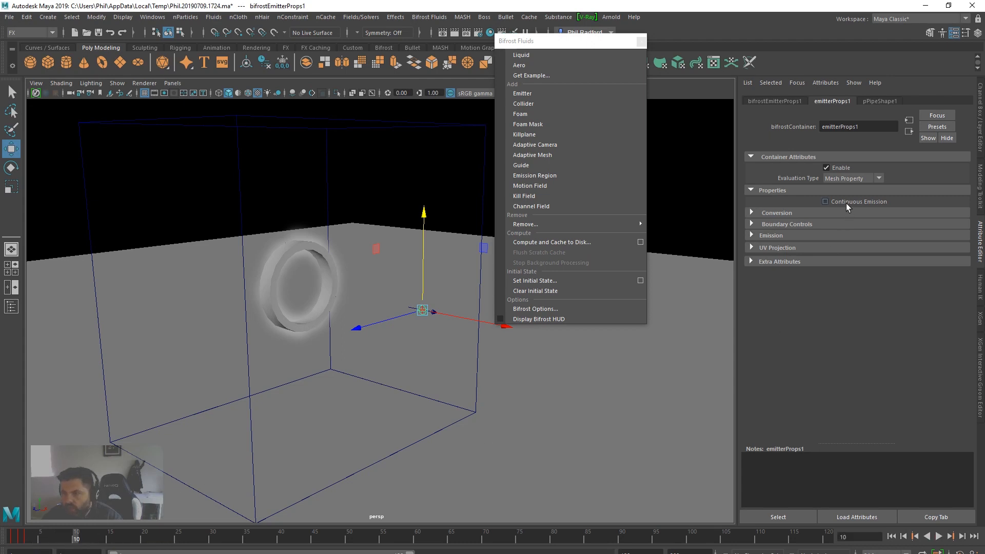
{"action": "left_click", "coordinate": [824, 201]}
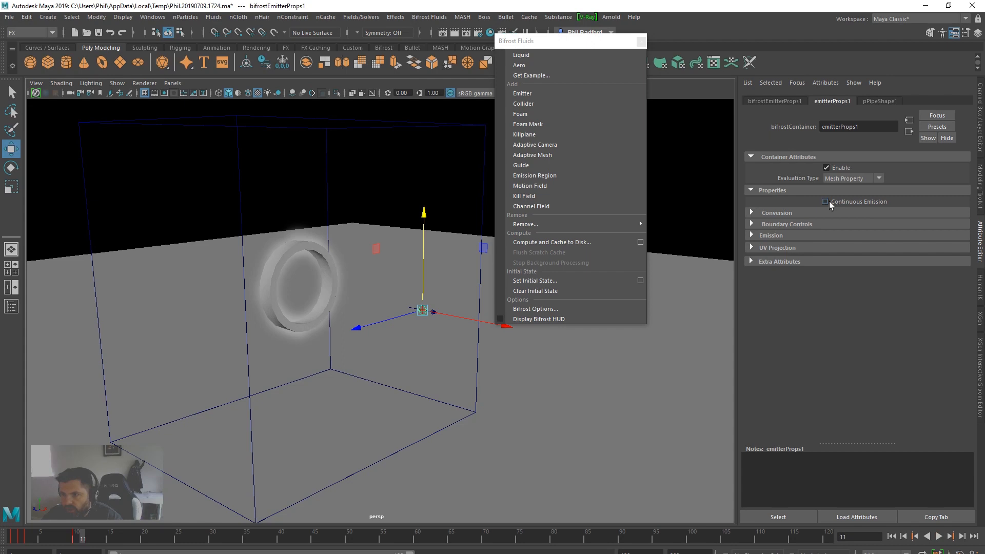
{"action": "left_click", "coordinate": [825, 201]}
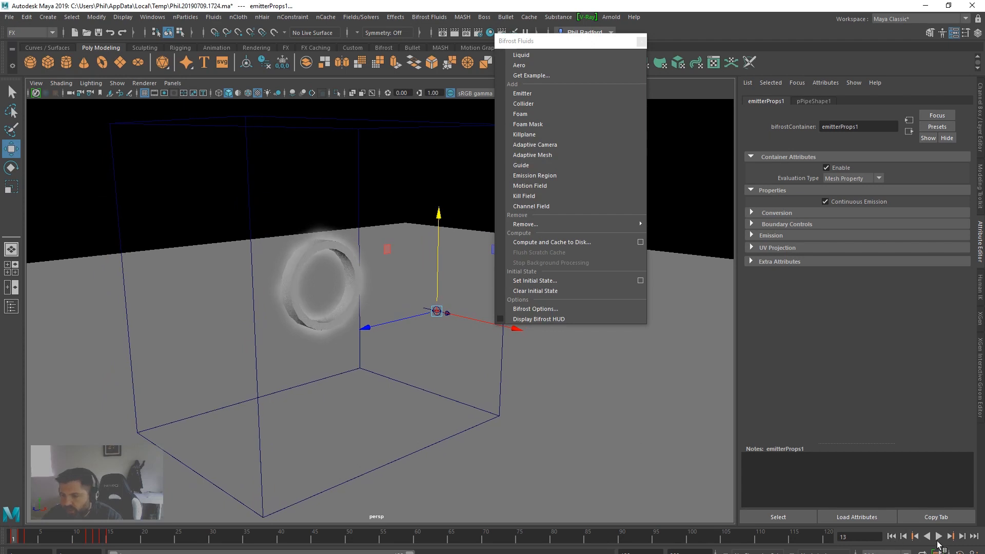
Play back the puffing smoke drifting from the ring, then stop playback
{"action": "left_click", "coordinate": [925, 535]}
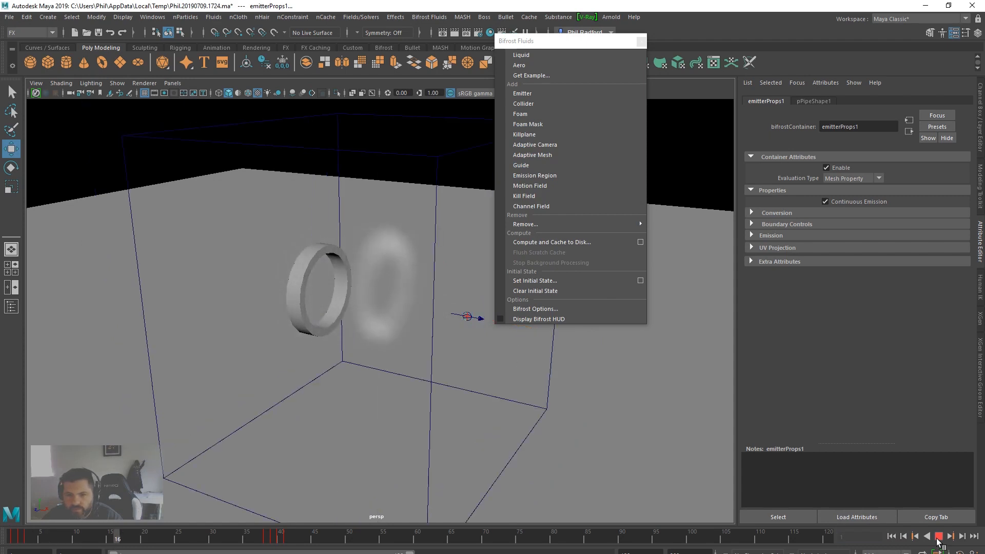
{"action": "left_click", "coordinate": [939, 535]}
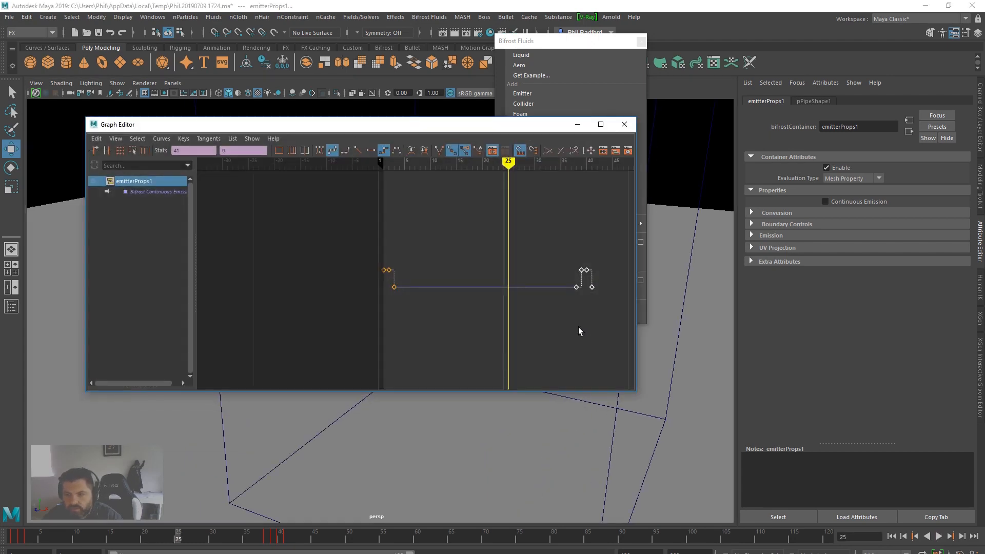
Adjust the emission keys, then replay until the puff drifts out around frame 35
{"action": "left_click_drag", "start_coordinate": [577, 287], "coordinate": [509, 286]}
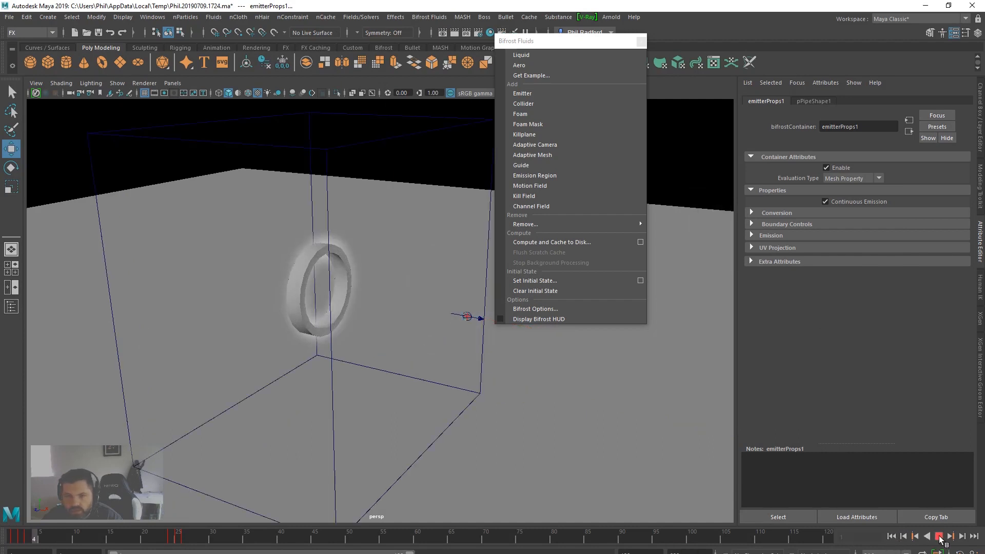
{"action": "left_click", "coordinate": [938, 535]}
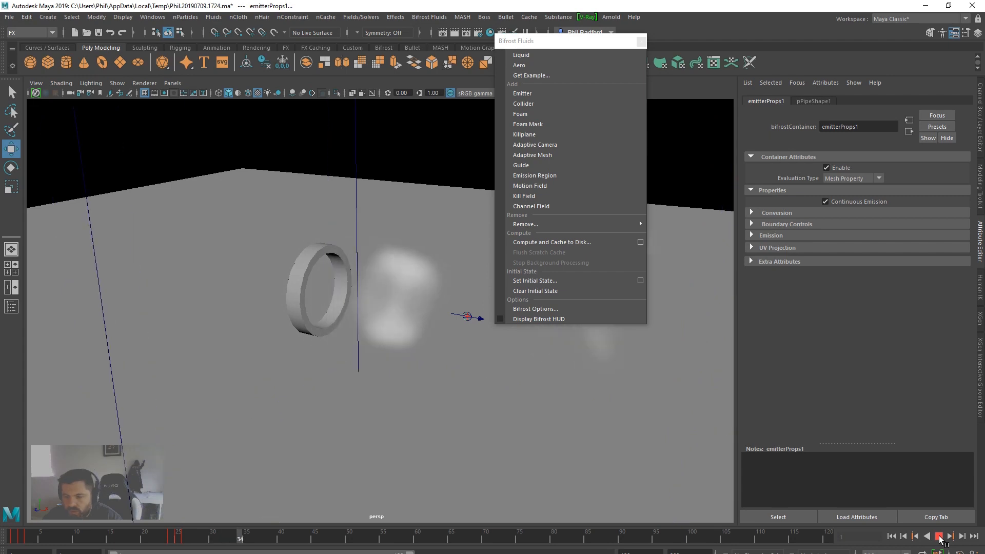
{"action": "left_click", "coordinate": [950, 536]}
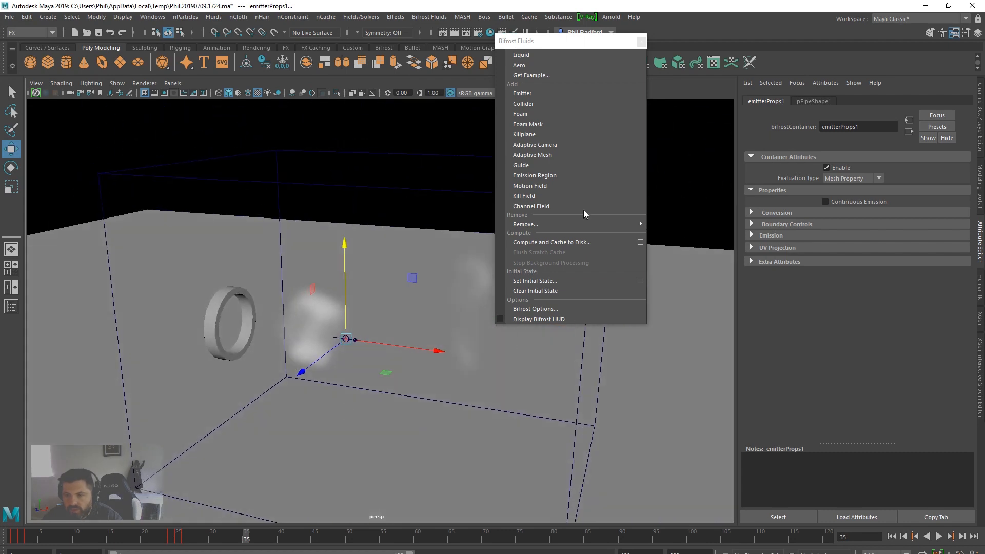
Select bifrostMotionField1 in the Outliner and enable Concentric, Along Axis and Around Axis forces
{"action": "left_click", "coordinate": [152, 16]}
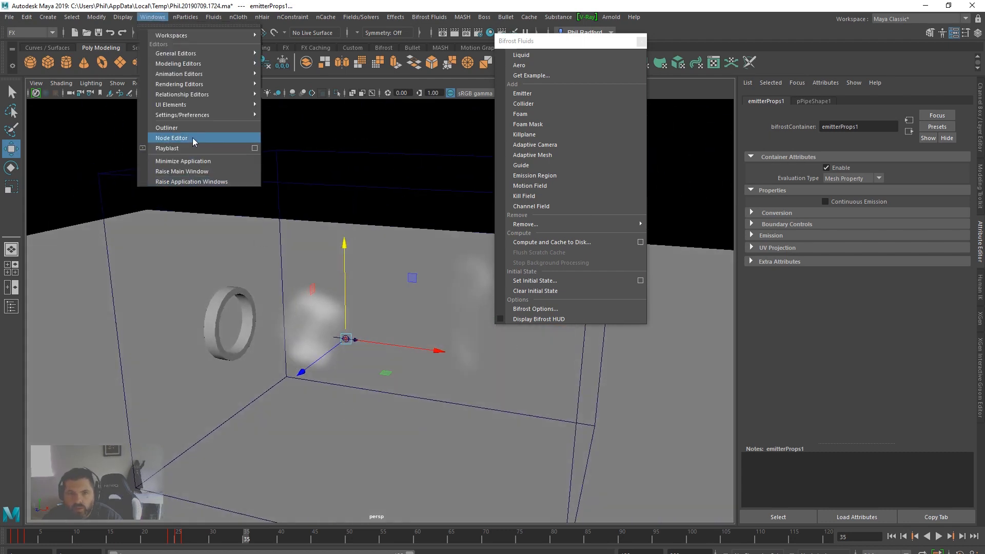
{"action": "left_click", "coordinate": [166, 127]}
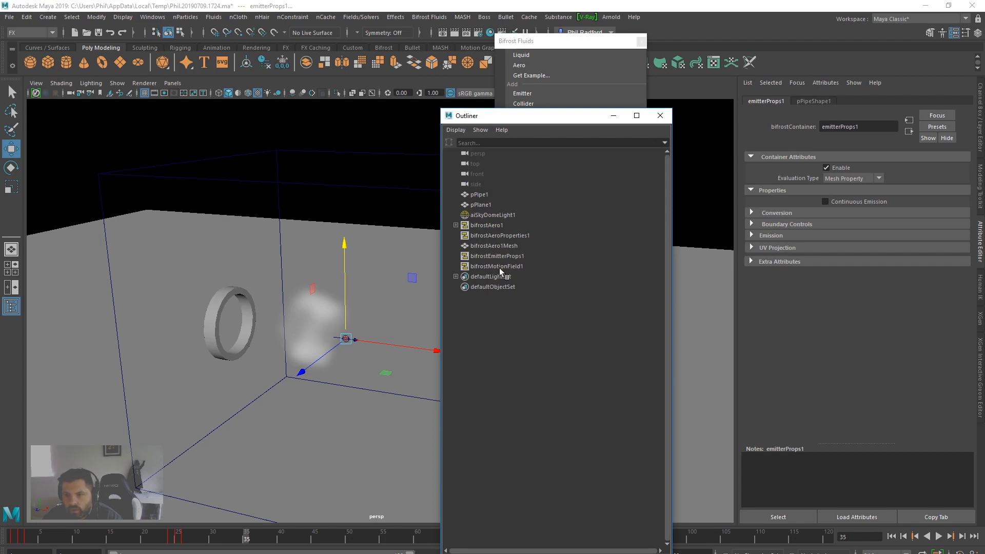
{"action": "mouse_move", "coordinate": [517, 259]}
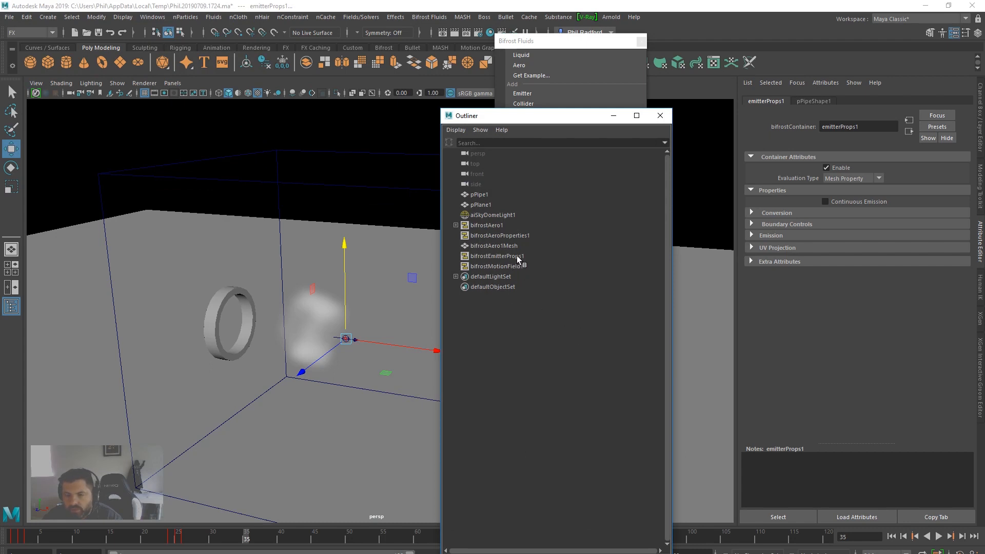
{"action": "left_click", "coordinate": [496, 255]}
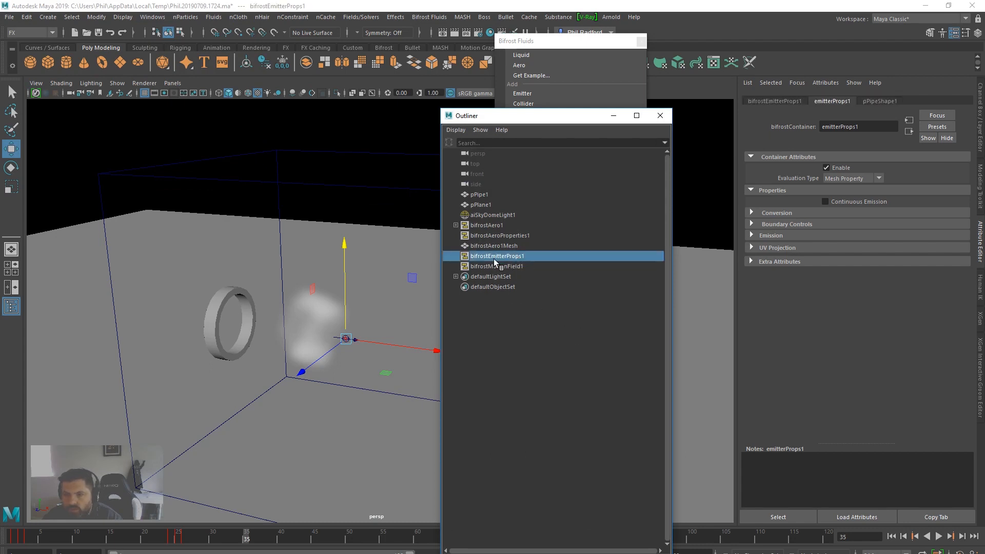
{"action": "left_click", "coordinate": [496, 266]}
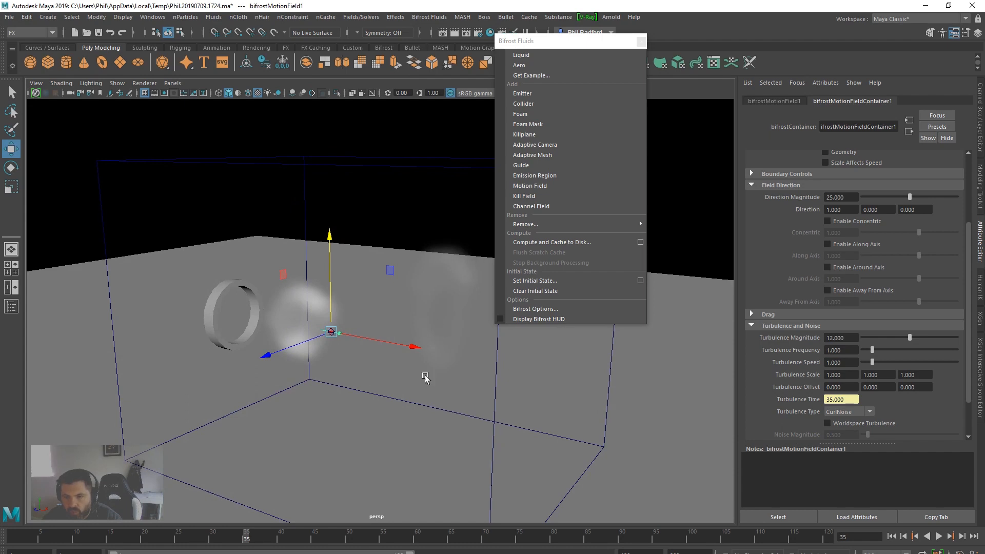
Rewind and replay the simulation twice to test the swirling smoke
{"action": "left_click", "coordinate": [891, 535]}
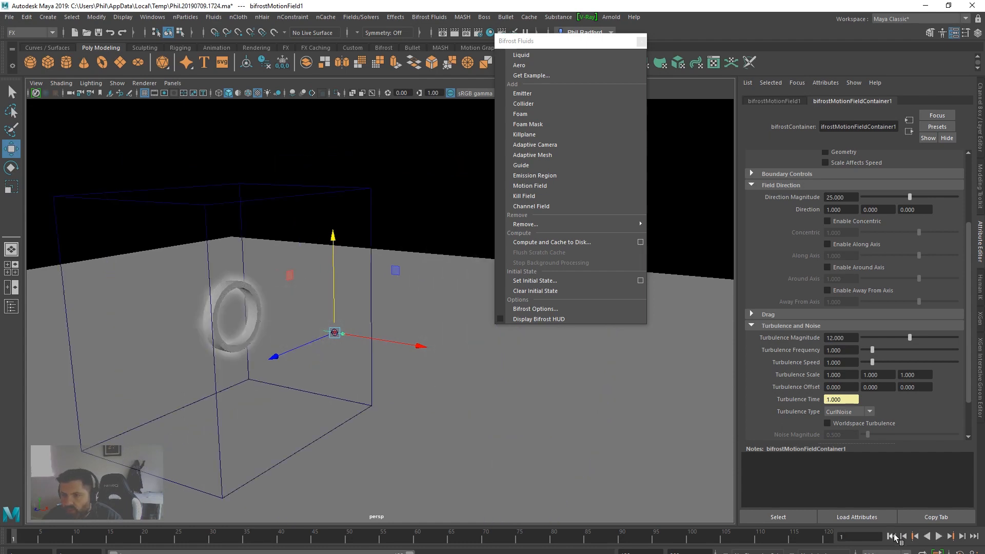
{"action": "left_click", "coordinate": [937, 535]}
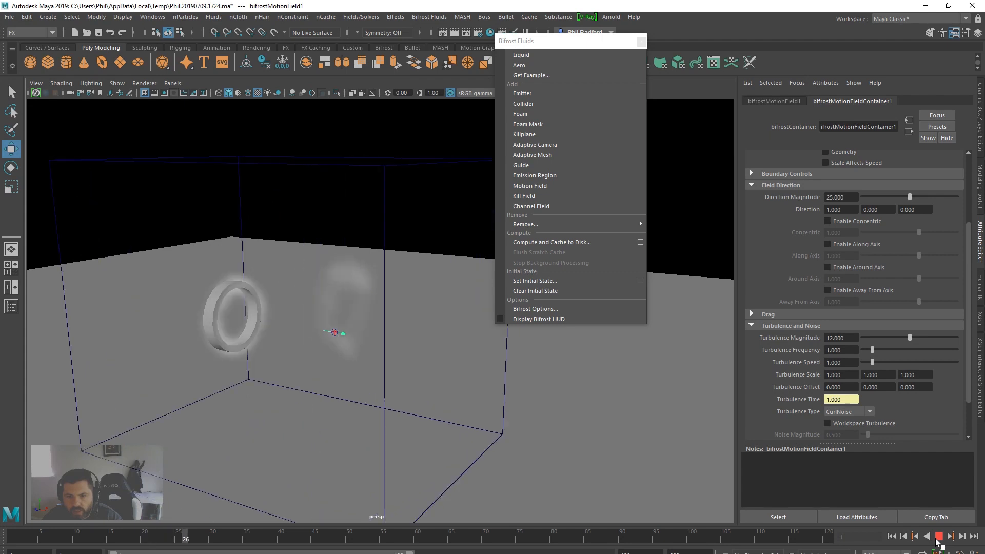
{"action": "left_click", "coordinate": [950, 536]}
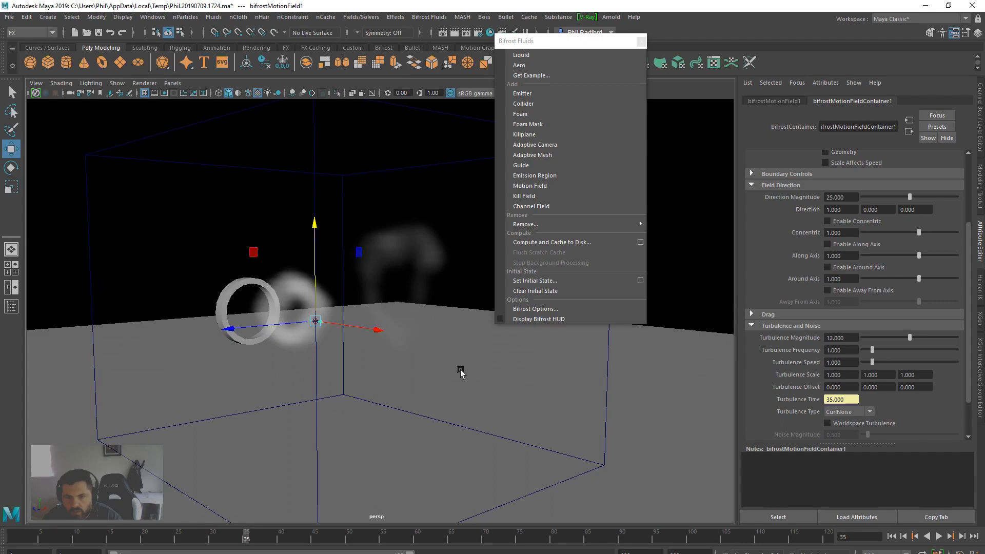
{"action": "left_click", "coordinate": [937, 536]}
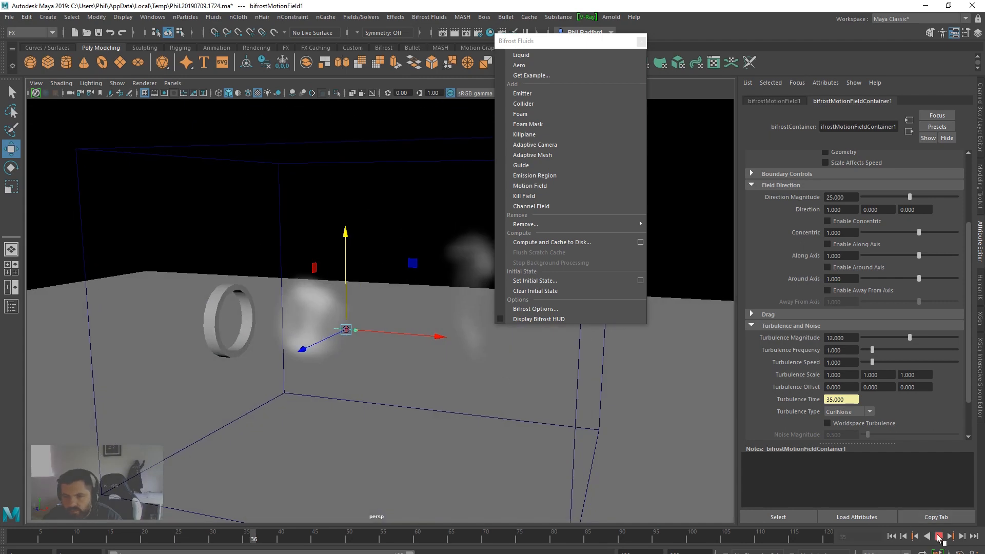
{"action": "left_click", "coordinate": [938, 536]}
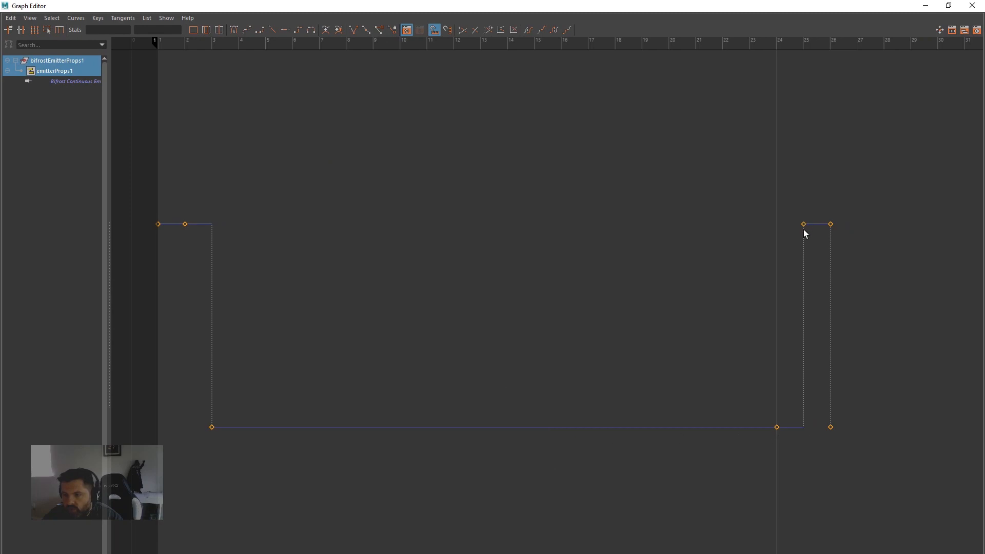
Set the emission curve's Post Infinity to Cycle and show Infinity for repeating pulses
{"action": "left_click", "coordinate": [831, 224]}
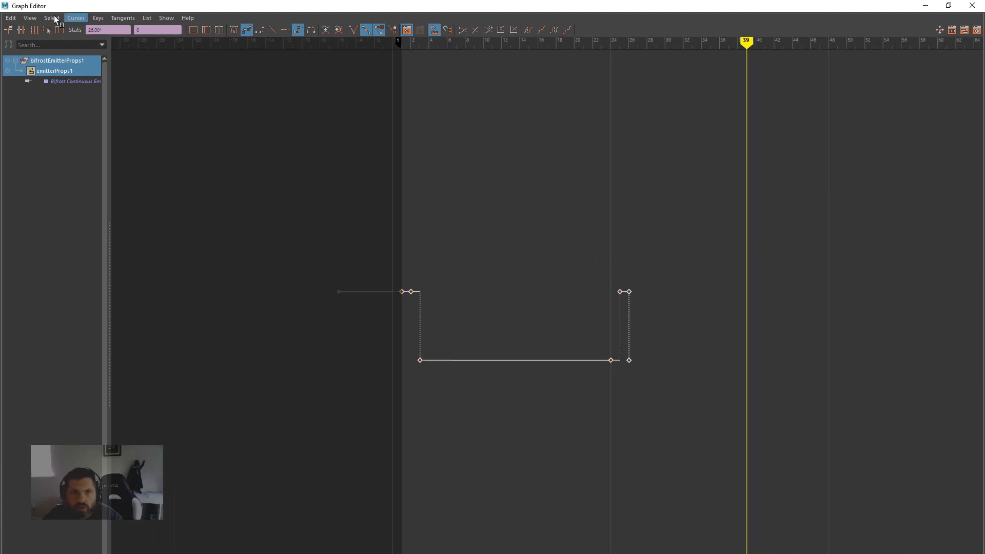
{"action": "left_click", "coordinate": [75, 18]}
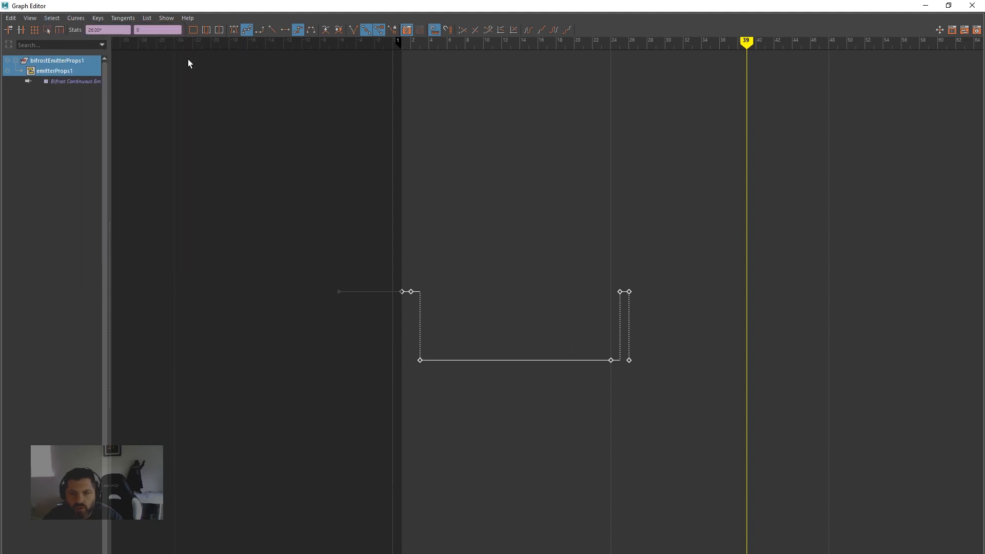
{"action": "left_click", "coordinate": [29, 17]}
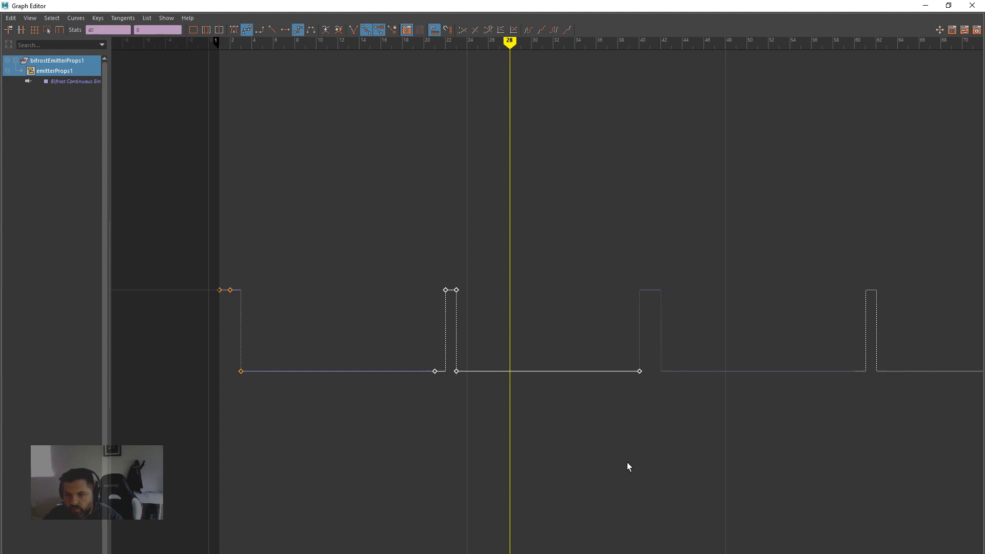
{"action": "mouse_move", "coordinate": [197, 328]}
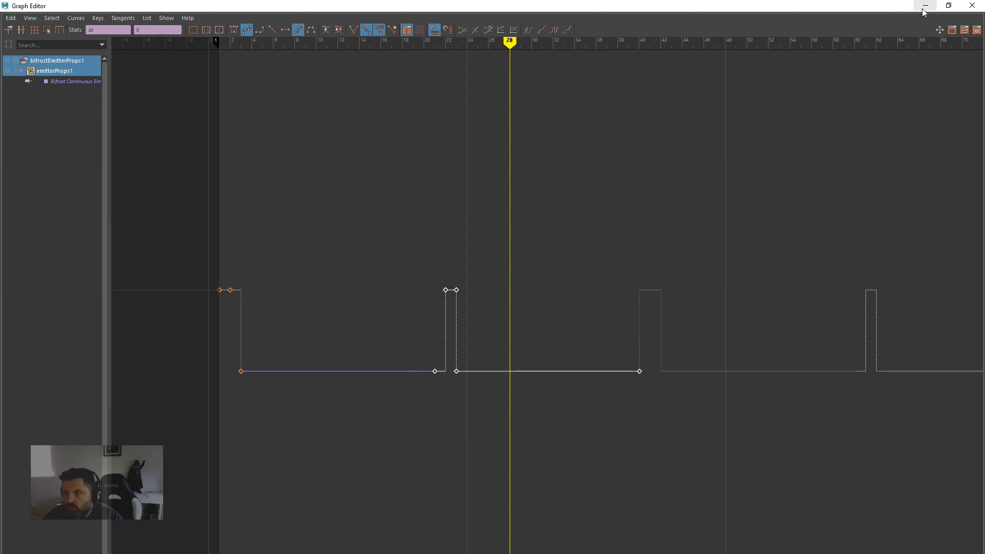
Close the Graph Editor and play the repeating puffs up to frame 20
{"action": "left_click", "coordinate": [924, 6]}
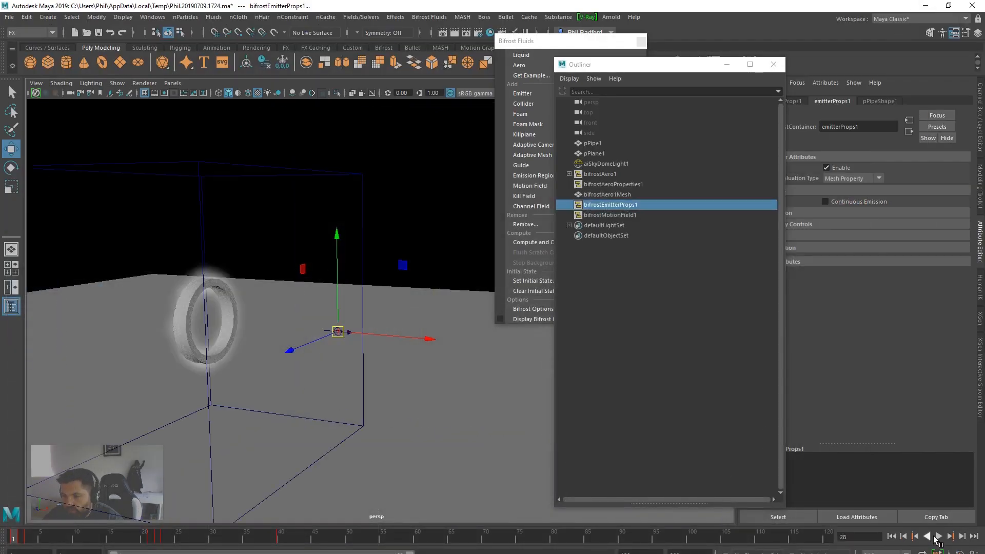
{"action": "left_click", "coordinate": [928, 536]}
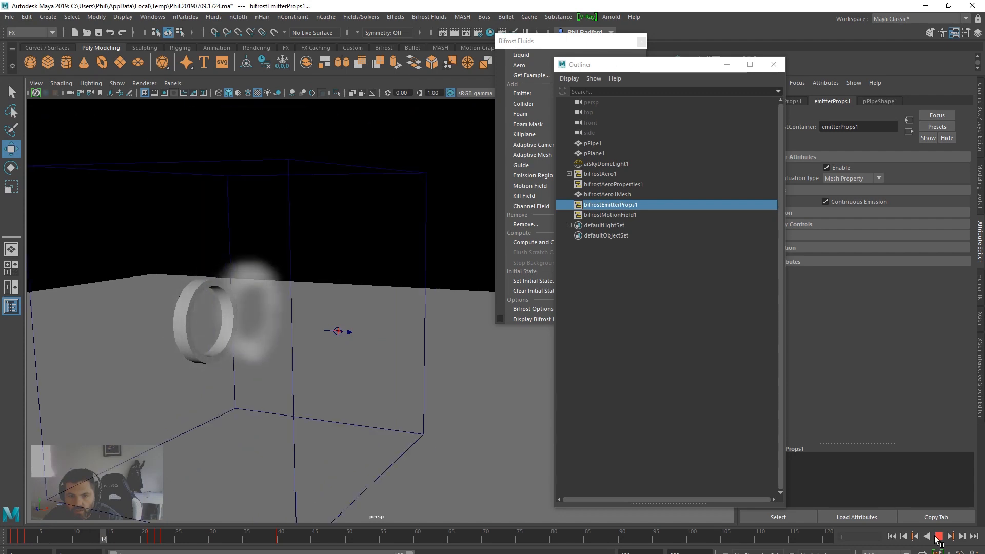
{"action": "left_click", "coordinate": [937, 536]}
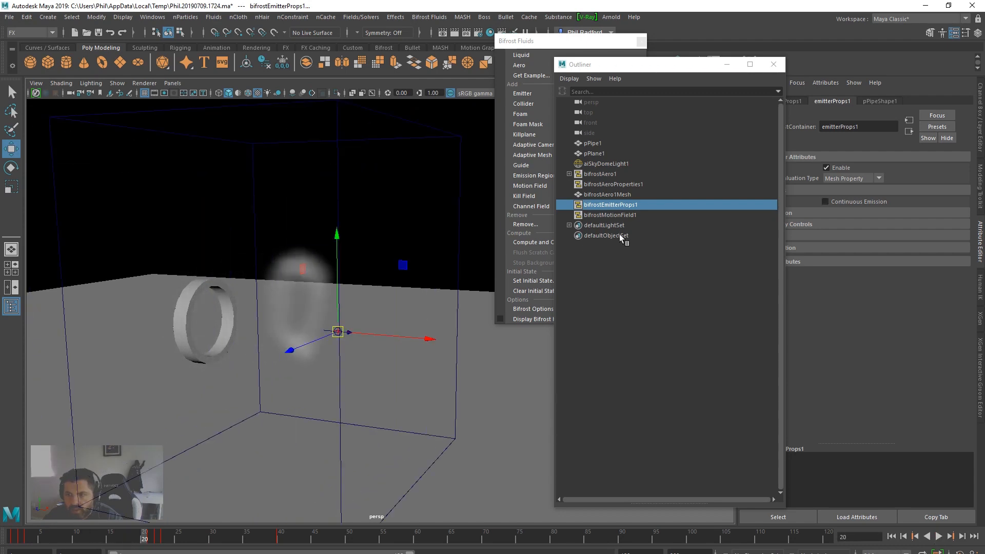
Raise bifrostMotionField1's Direction Magnitude to 50 and replay so puffs drift farther
{"action": "left_click", "coordinate": [610, 214]}
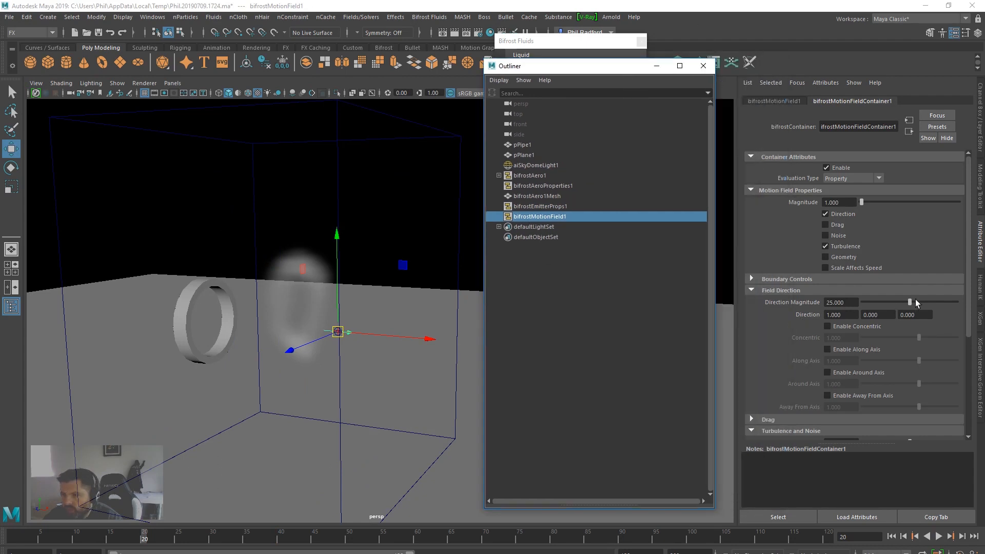
{"action": "left_click_drag", "start_coordinate": [916, 302], "coordinate": [956, 302]}
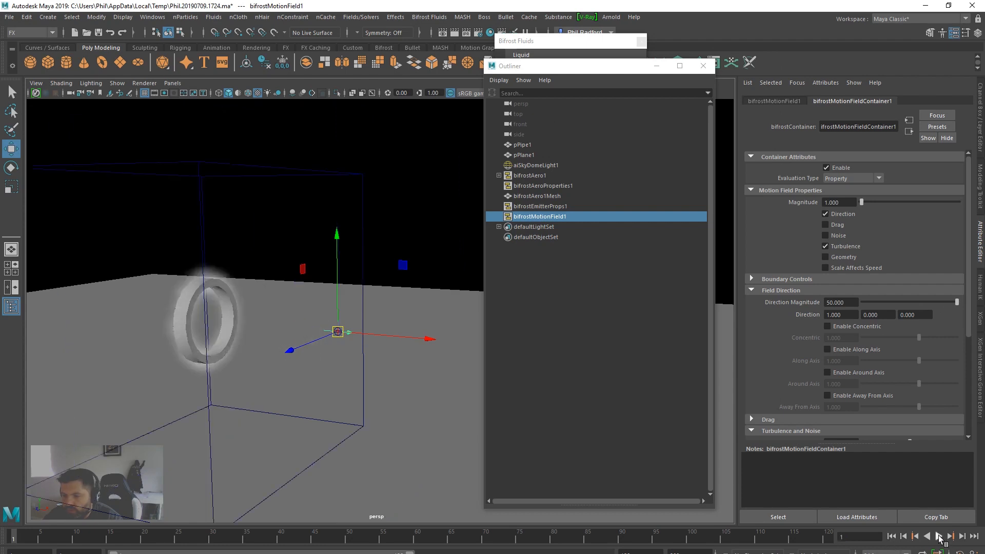
{"action": "left_click", "coordinate": [950, 535]}
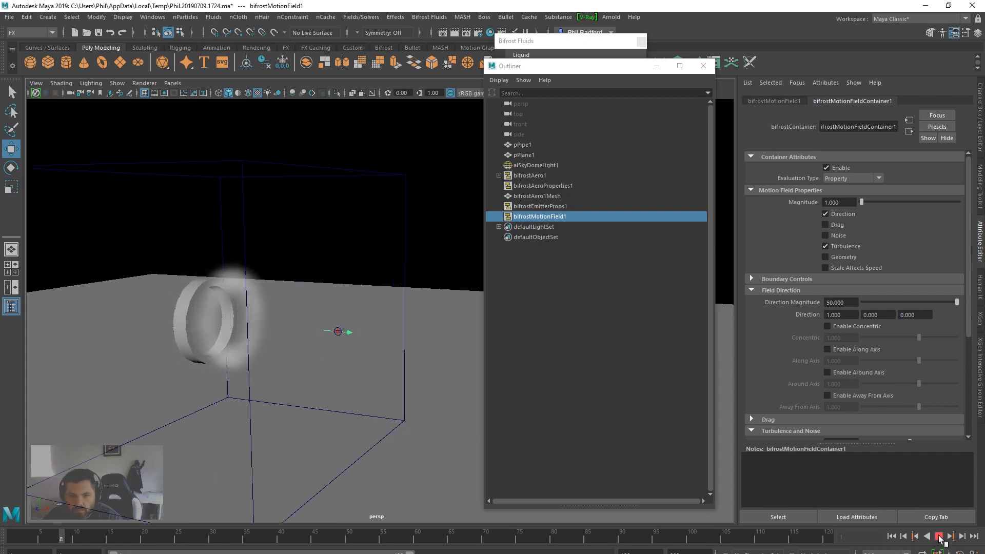
{"action": "left_click", "coordinate": [949, 536]}
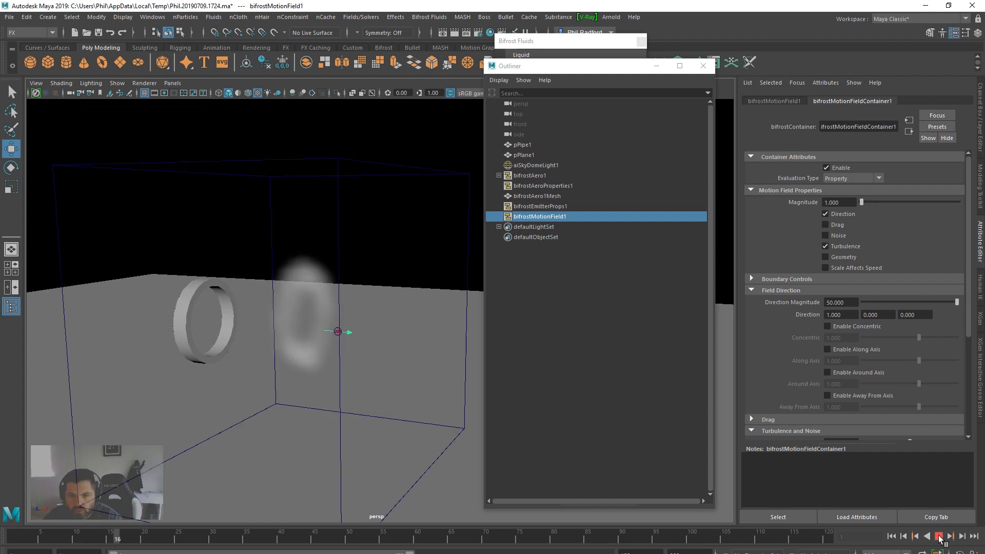
{"action": "left_click", "coordinate": [950, 536]}
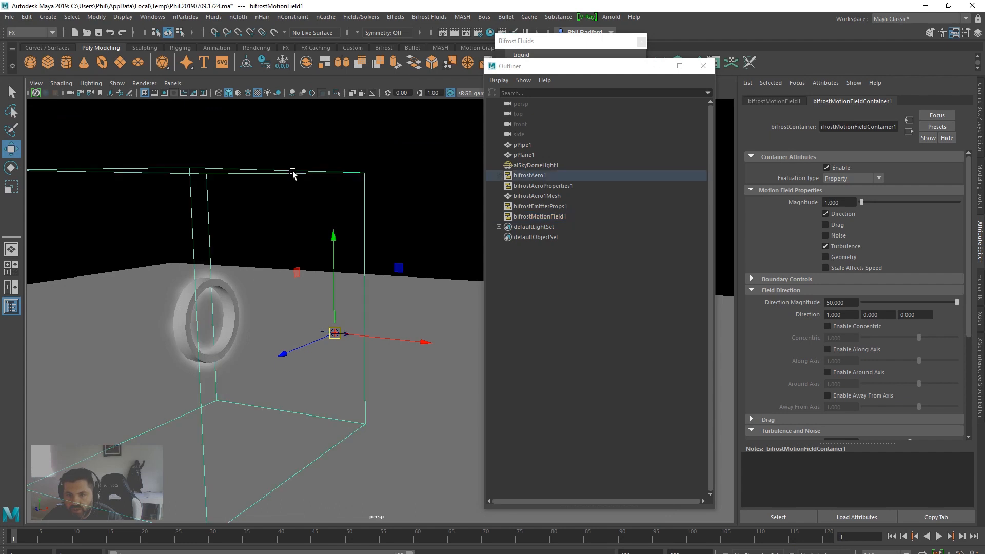
Set bifrostAeroPropertiesContainer1's Master Voxel Size to 0.25 for finer smoke
{"action": "left_click", "coordinate": [847, 101]}
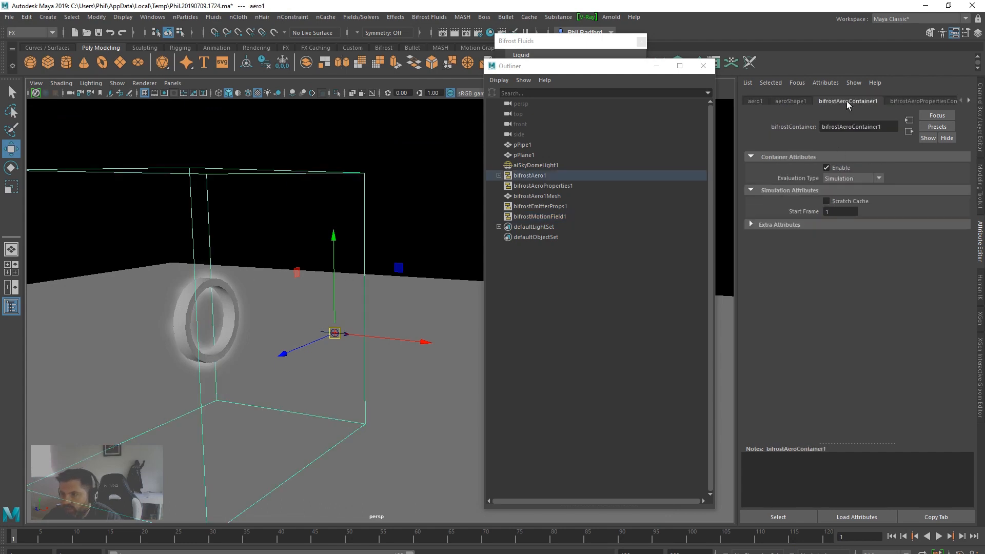
{"action": "left_click", "coordinate": [923, 100]}
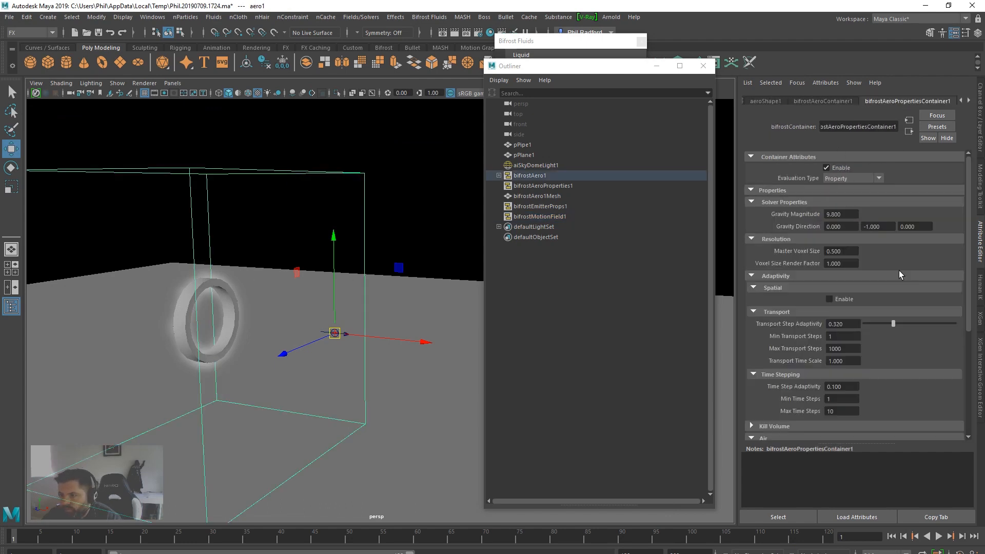
{"action": "scroll", "scroll_direction": "down", "scroll_amount": 3}
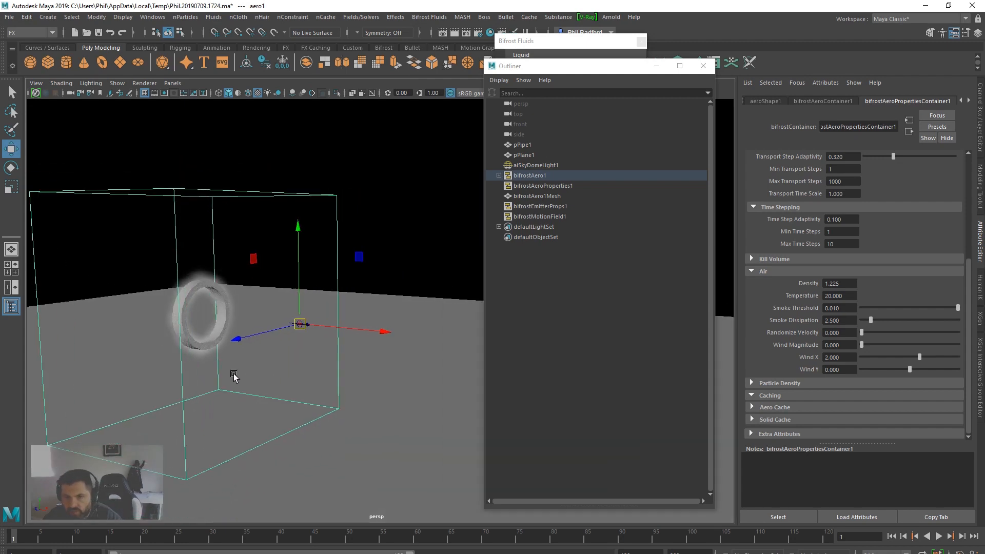
Replay the simulation to see the finer smoke ring drifting away
{"action": "left_click", "coordinate": [950, 535]}
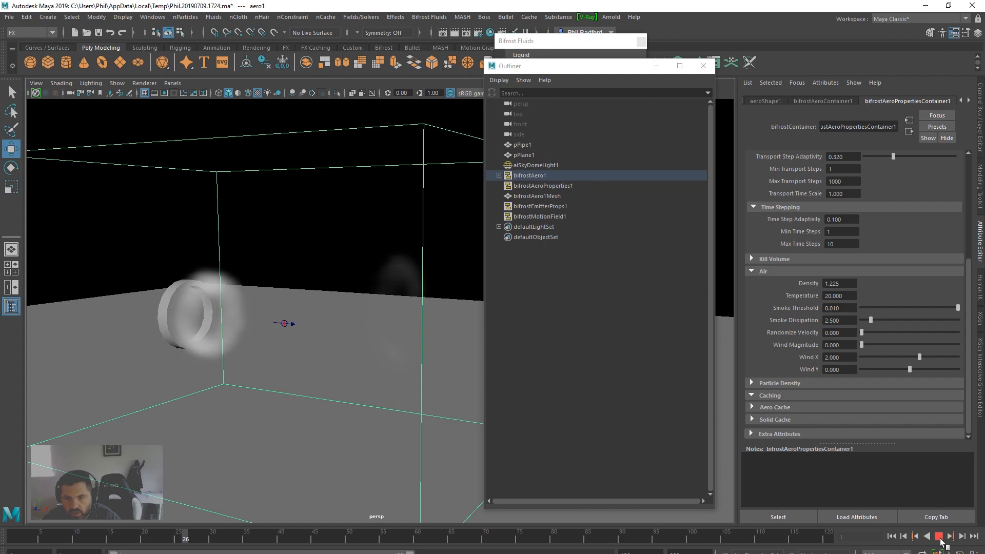
{"action": "left_click", "coordinate": [949, 536]}
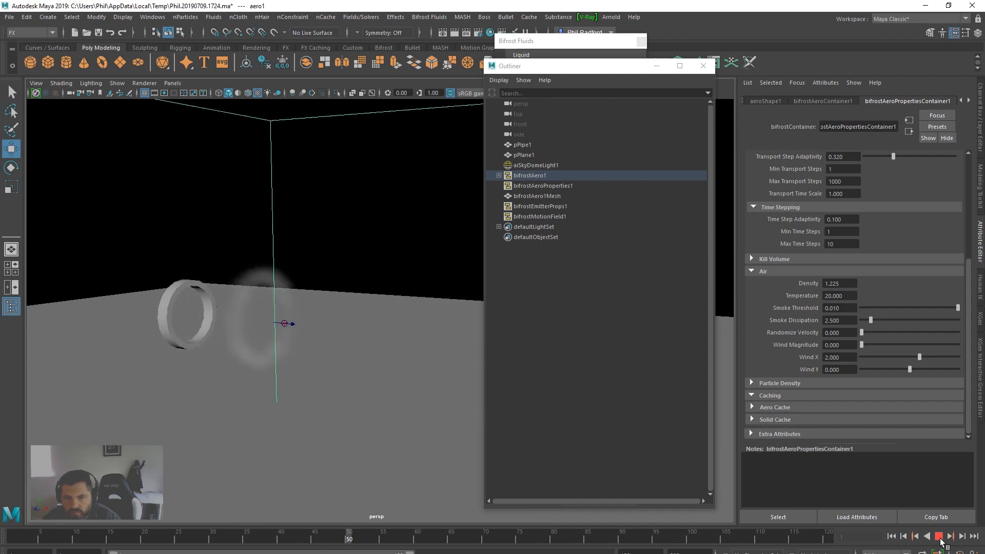
{"action": "left_click", "coordinate": [941, 536]}
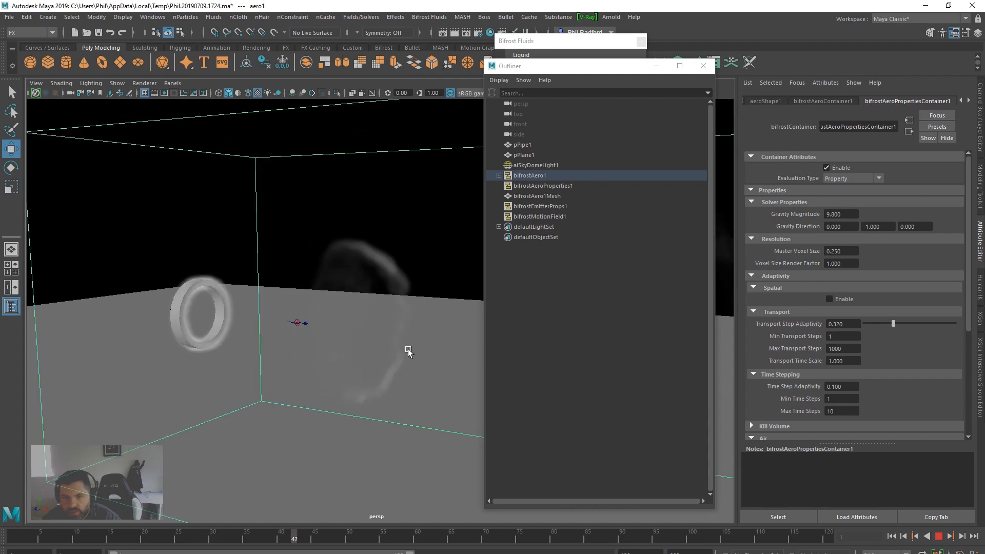
Halt playback at frame 47, dismiss the Outliner and select the aero1 smoke object
{"action": "left_click", "coordinate": [938, 536]}
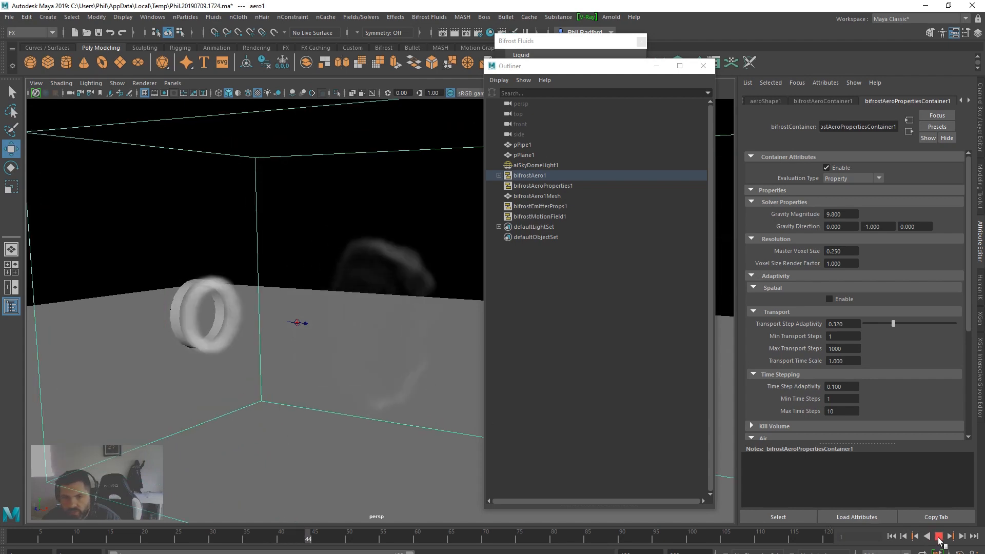
{"action": "left_click", "coordinate": [939, 536]}
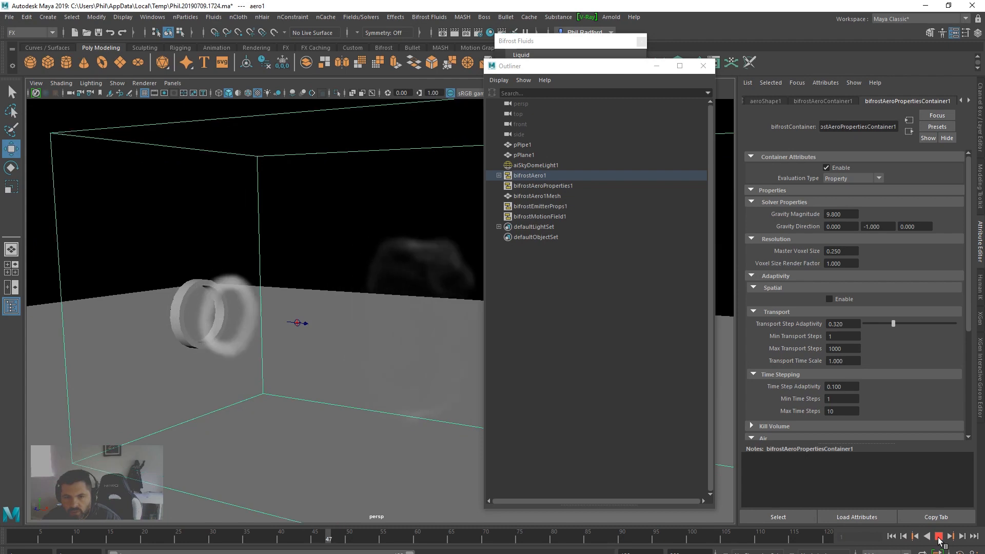
{"action": "left_click", "coordinate": [523, 145]}
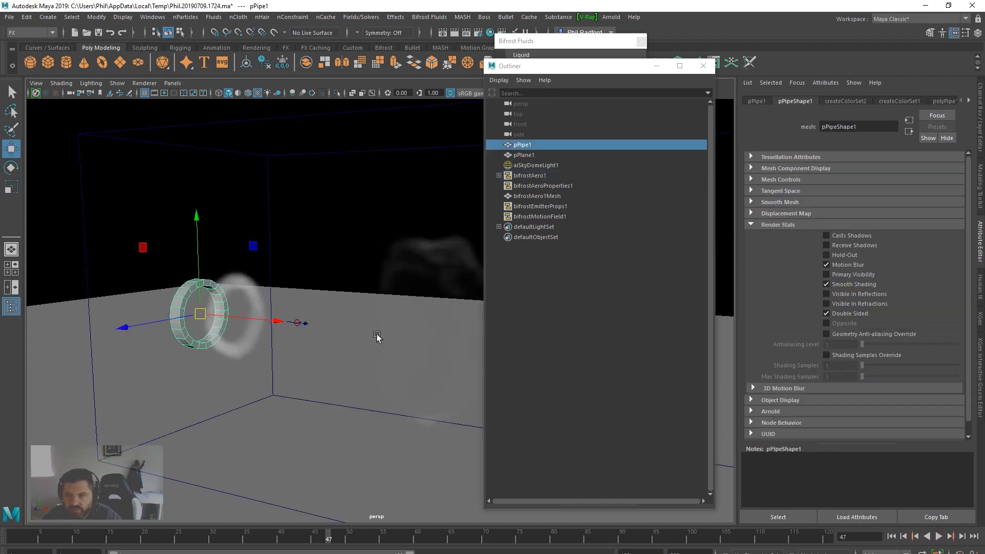
{"action": "left_click", "coordinate": [826, 246]}
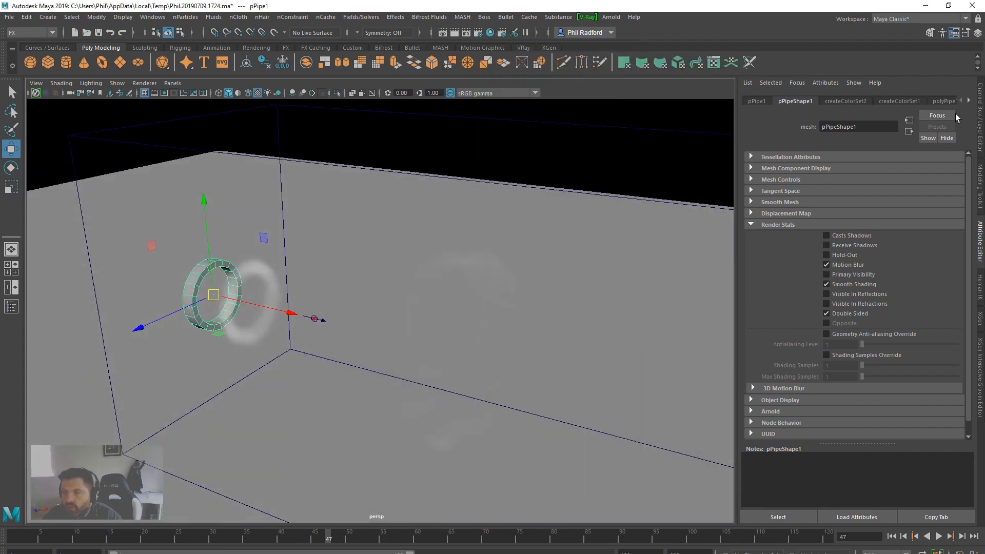
{"action": "left_click", "coordinate": [967, 101]}
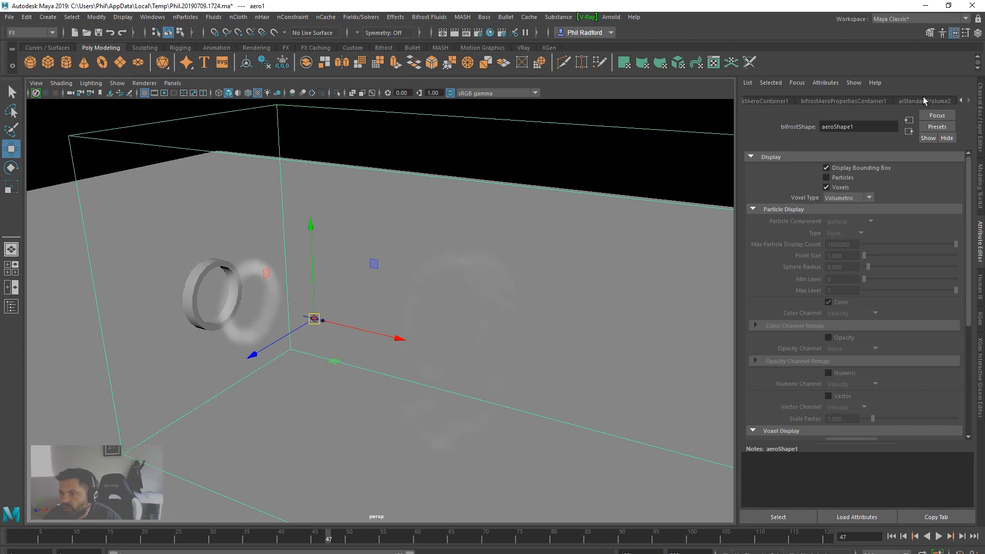
In aiStandardVolume2, set Density to 50 and then settle it at 10
{"action": "left_click", "coordinate": [924, 101]}
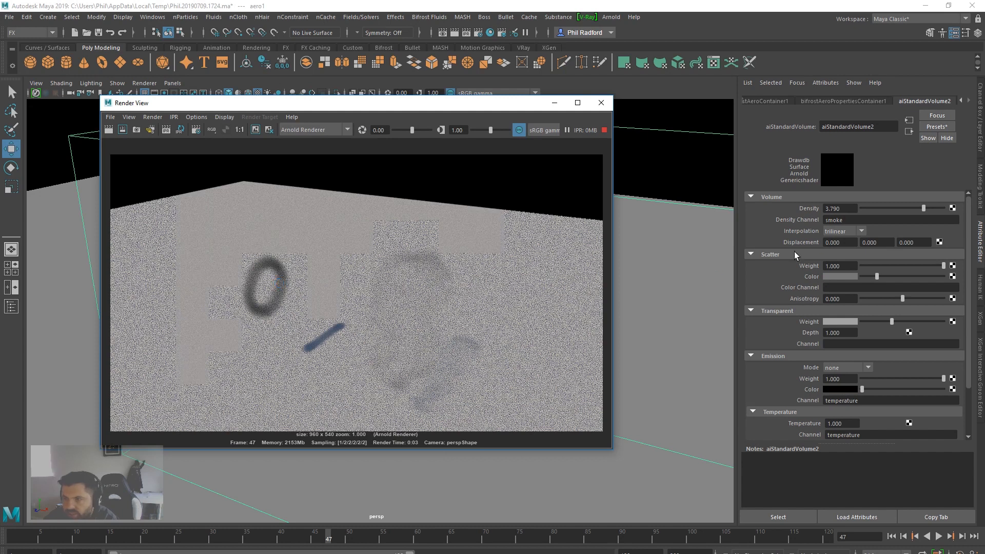
{"action": "left_click", "coordinate": [839, 208]}
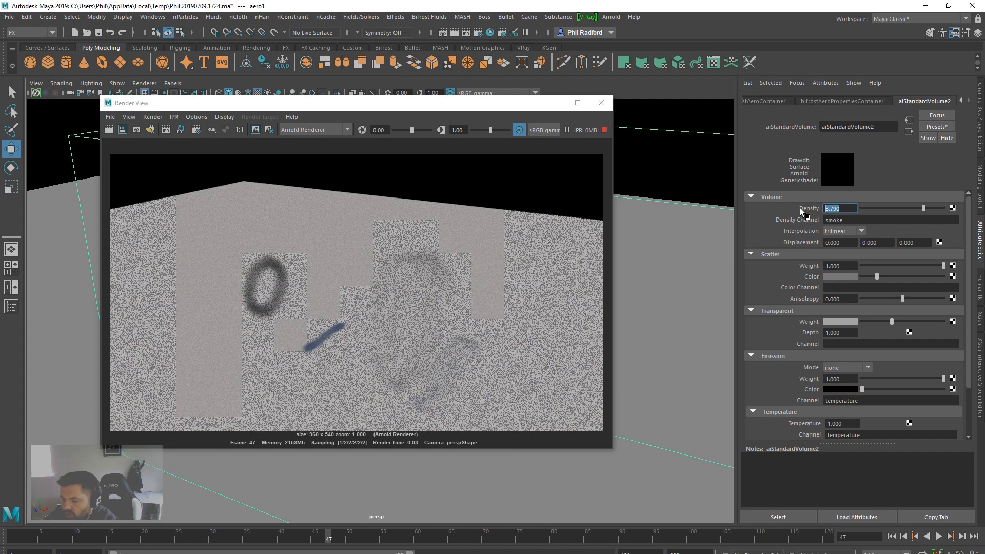
{"action": "type", "text": "50.000"}
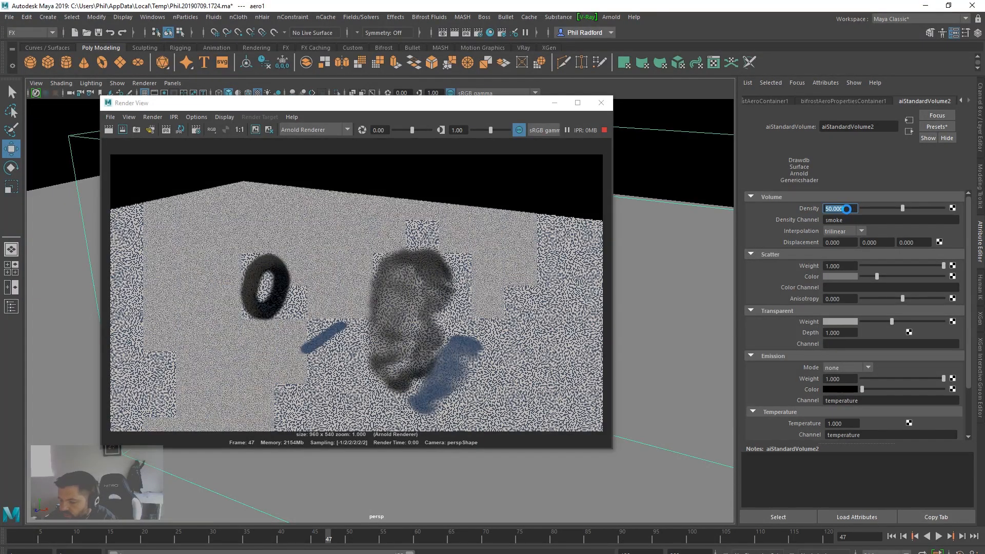
{"action": "type", "text": "10"}
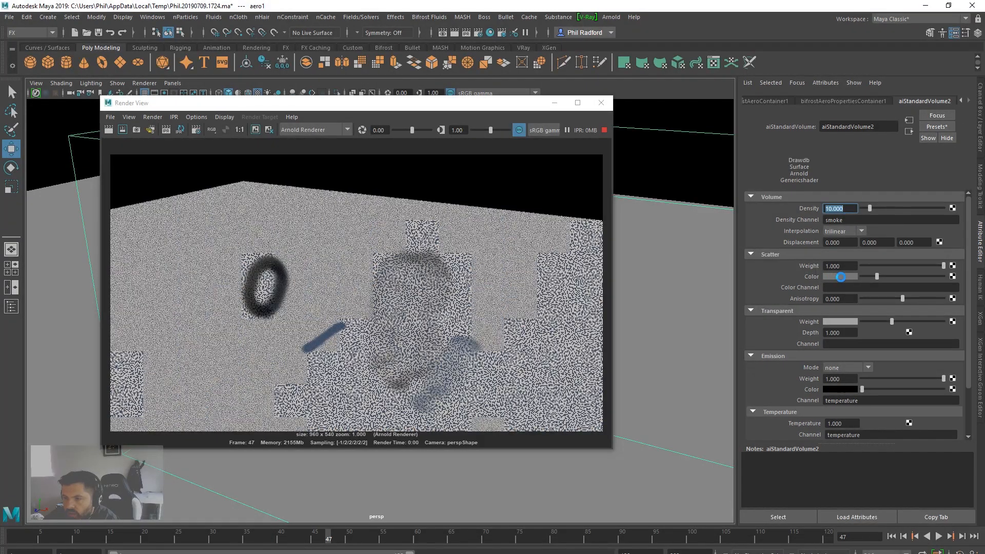
Push Scatter Color to white and move the Arnold Render View aside
{"action": "left_click_drag", "start_coordinate": [840, 276], "coordinate": [902, 276]}
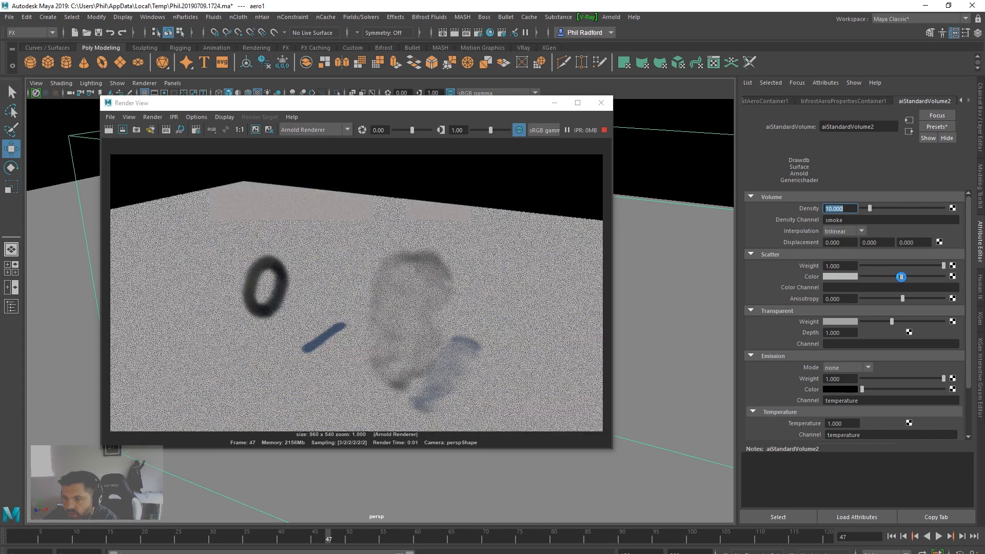
{"action": "left_click", "coordinate": [840, 276]}
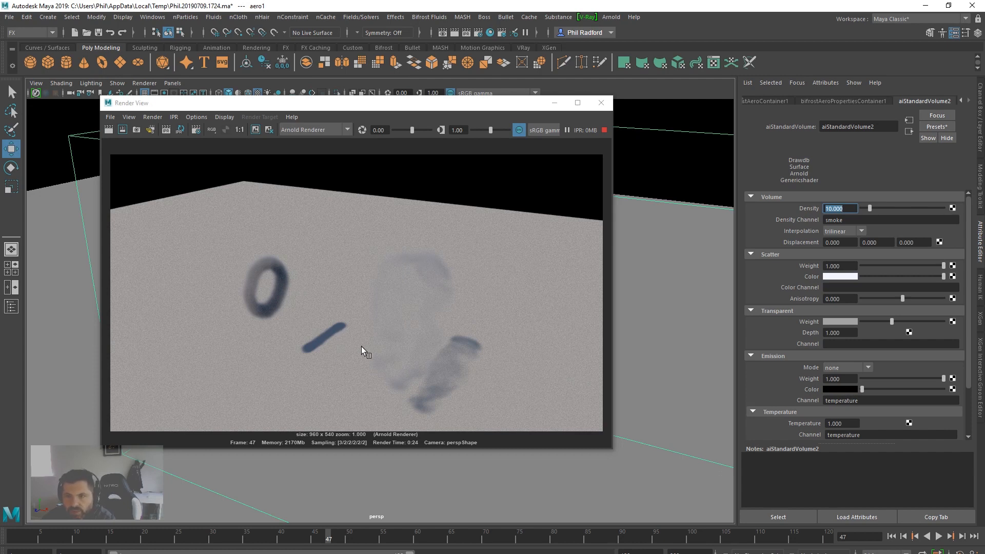
{"action": "left_click_drag", "start_coordinate": [132, 103], "coordinate": [535, 119]}
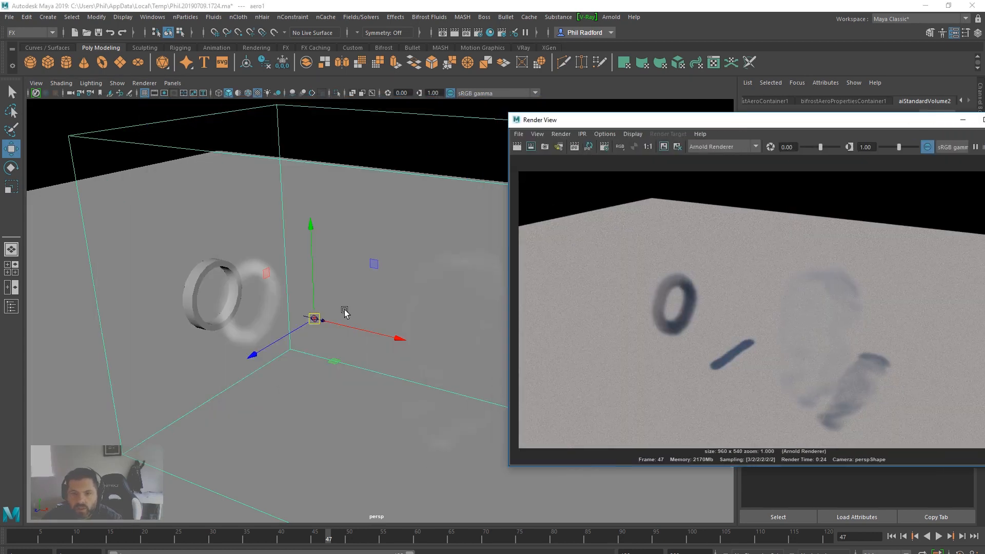